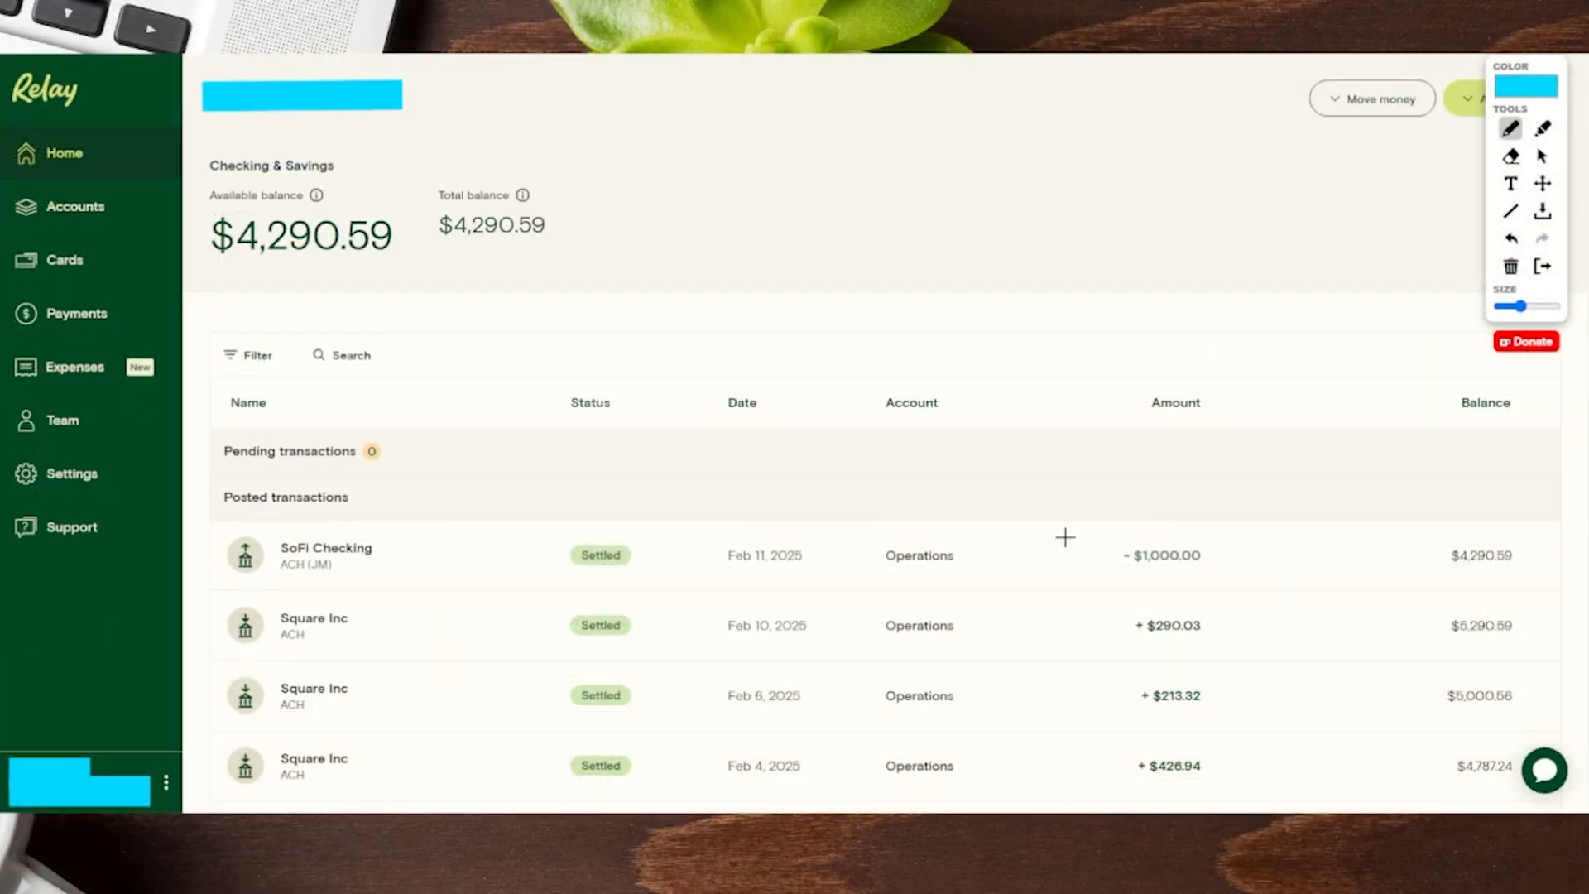
mouse_move(521, 288)
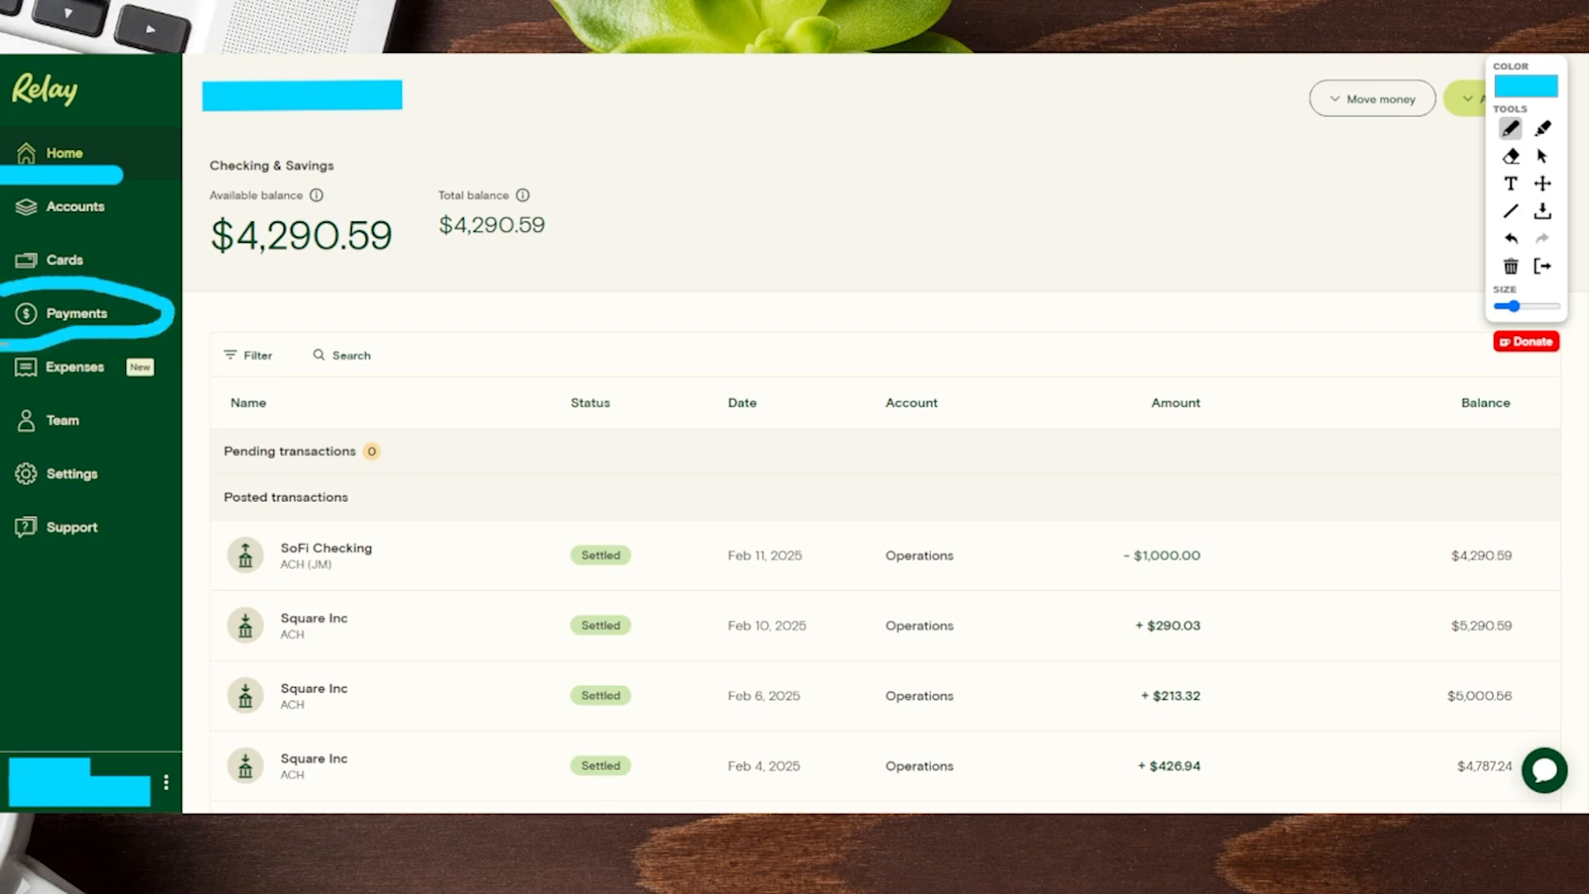
- Go to the Payments overview from the left sidebar
left_click(1541, 155)
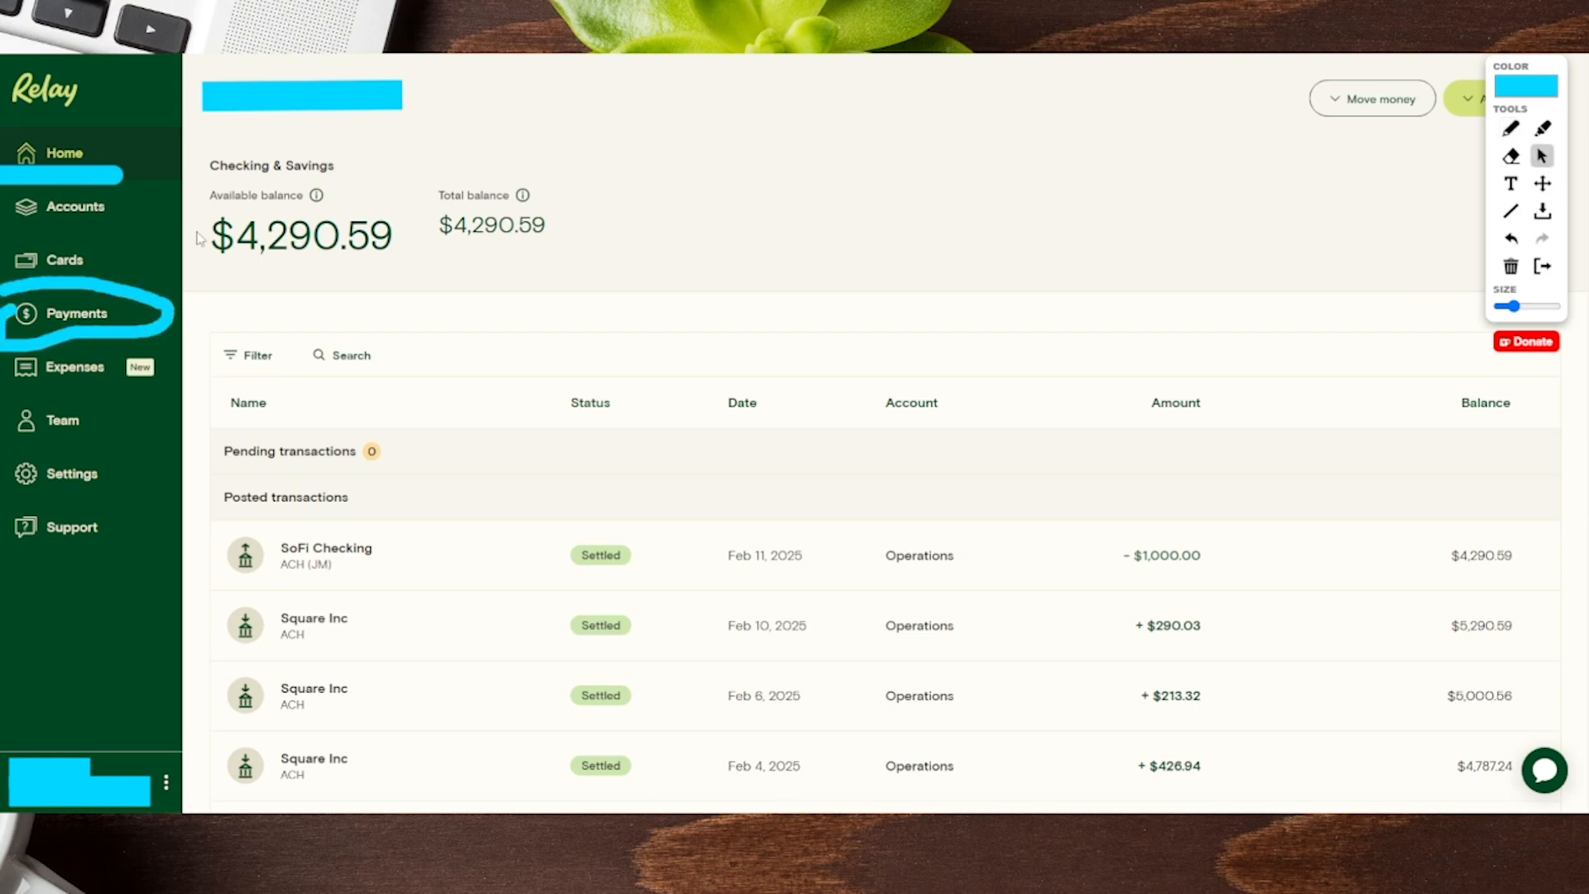
left_click(77, 313)
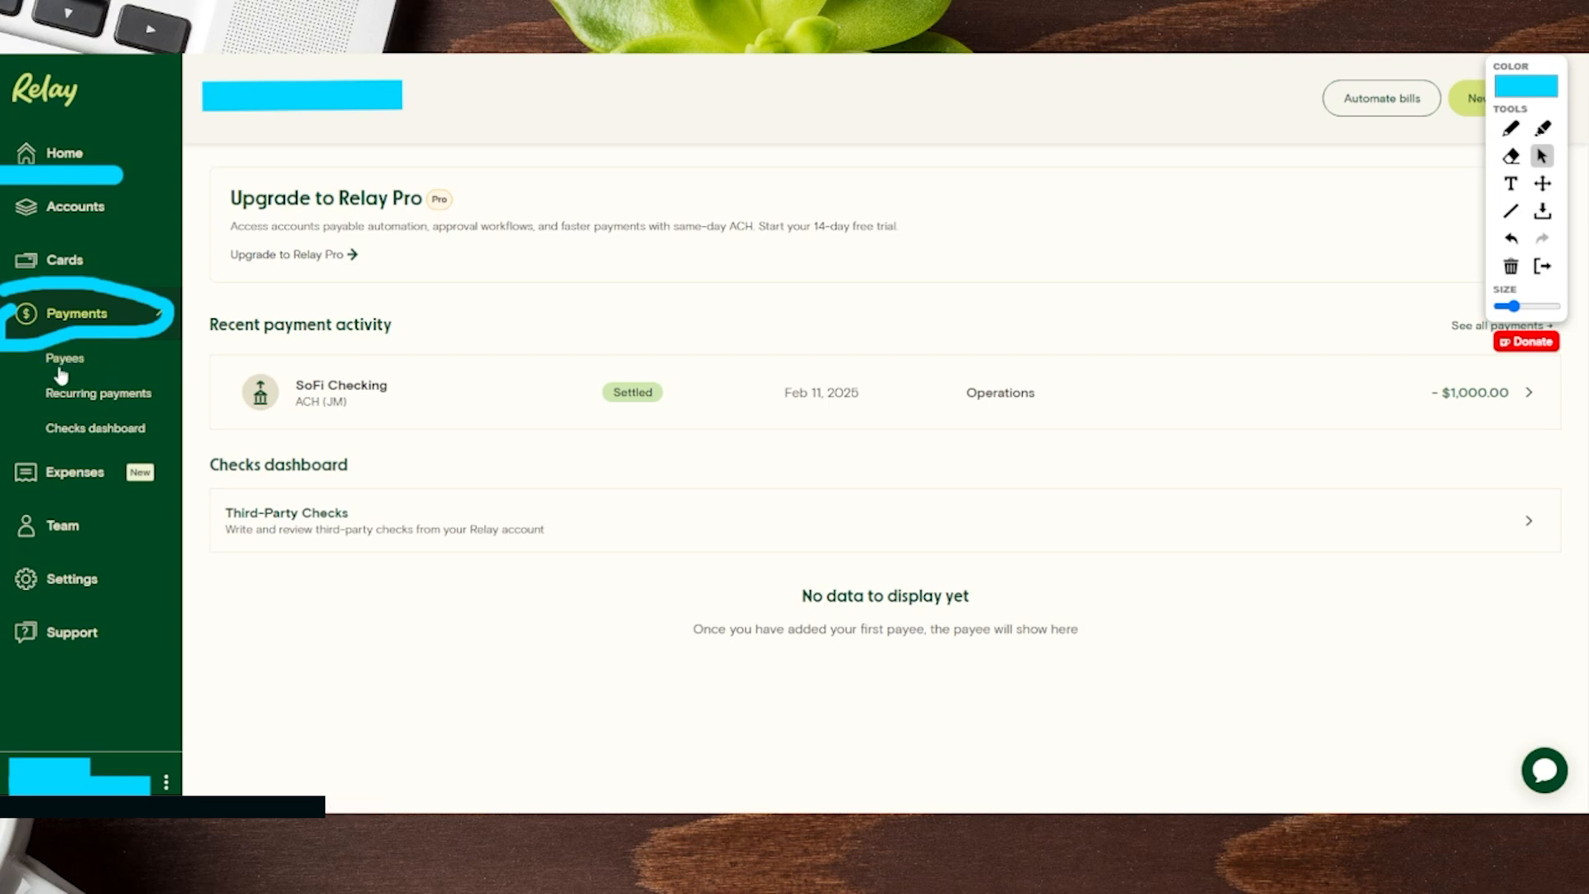
- Go to the Payees list under Payments, currently empty
left_click(64, 358)
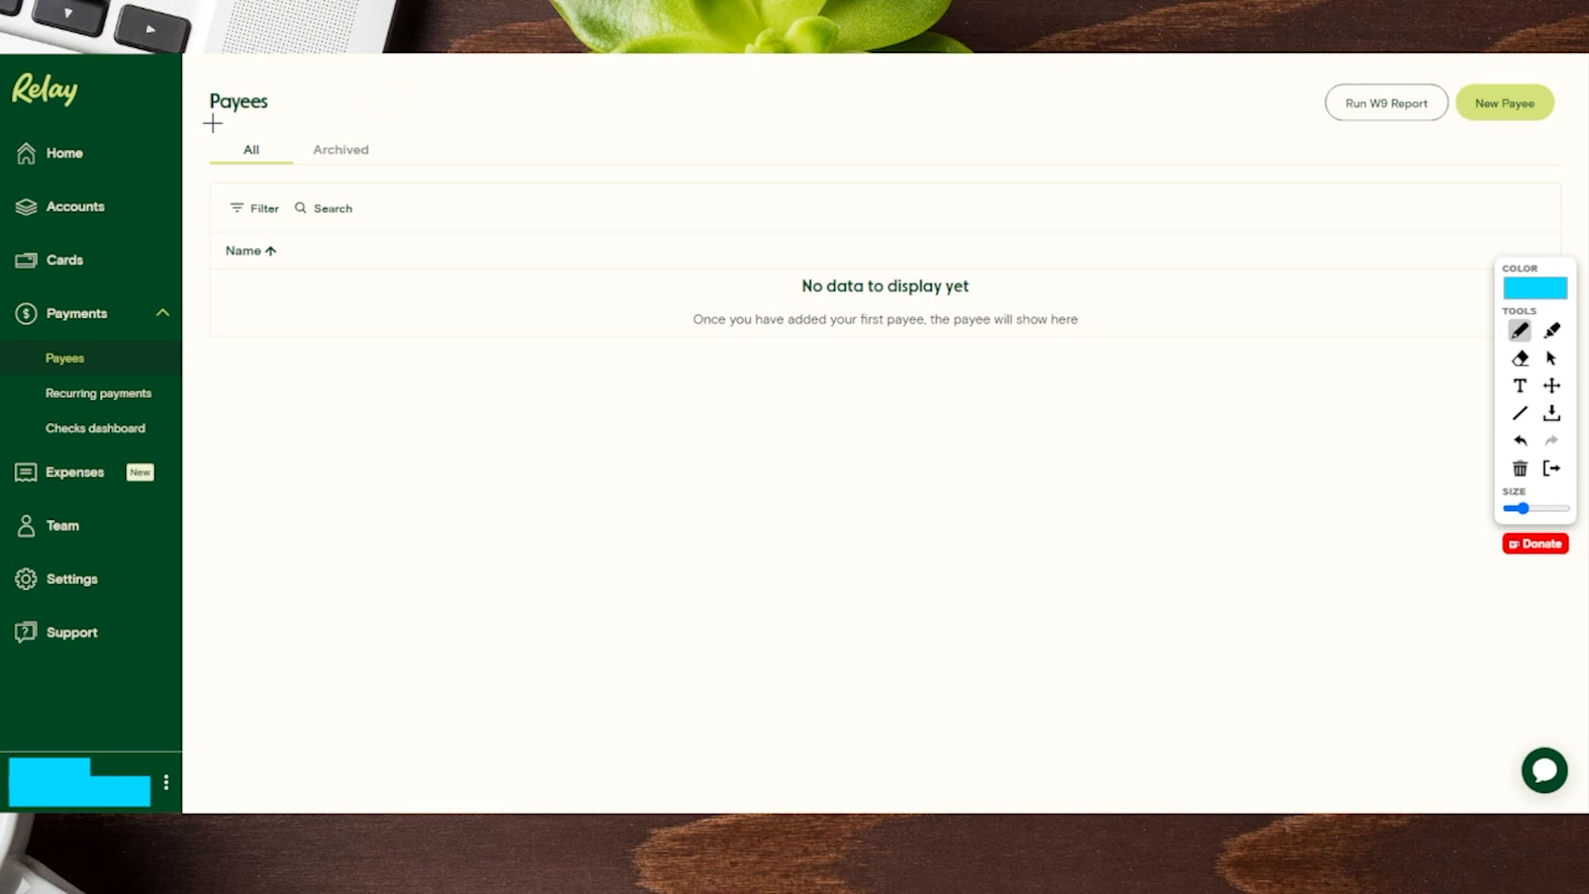
left_click_drag(182, 129, 318, 129)
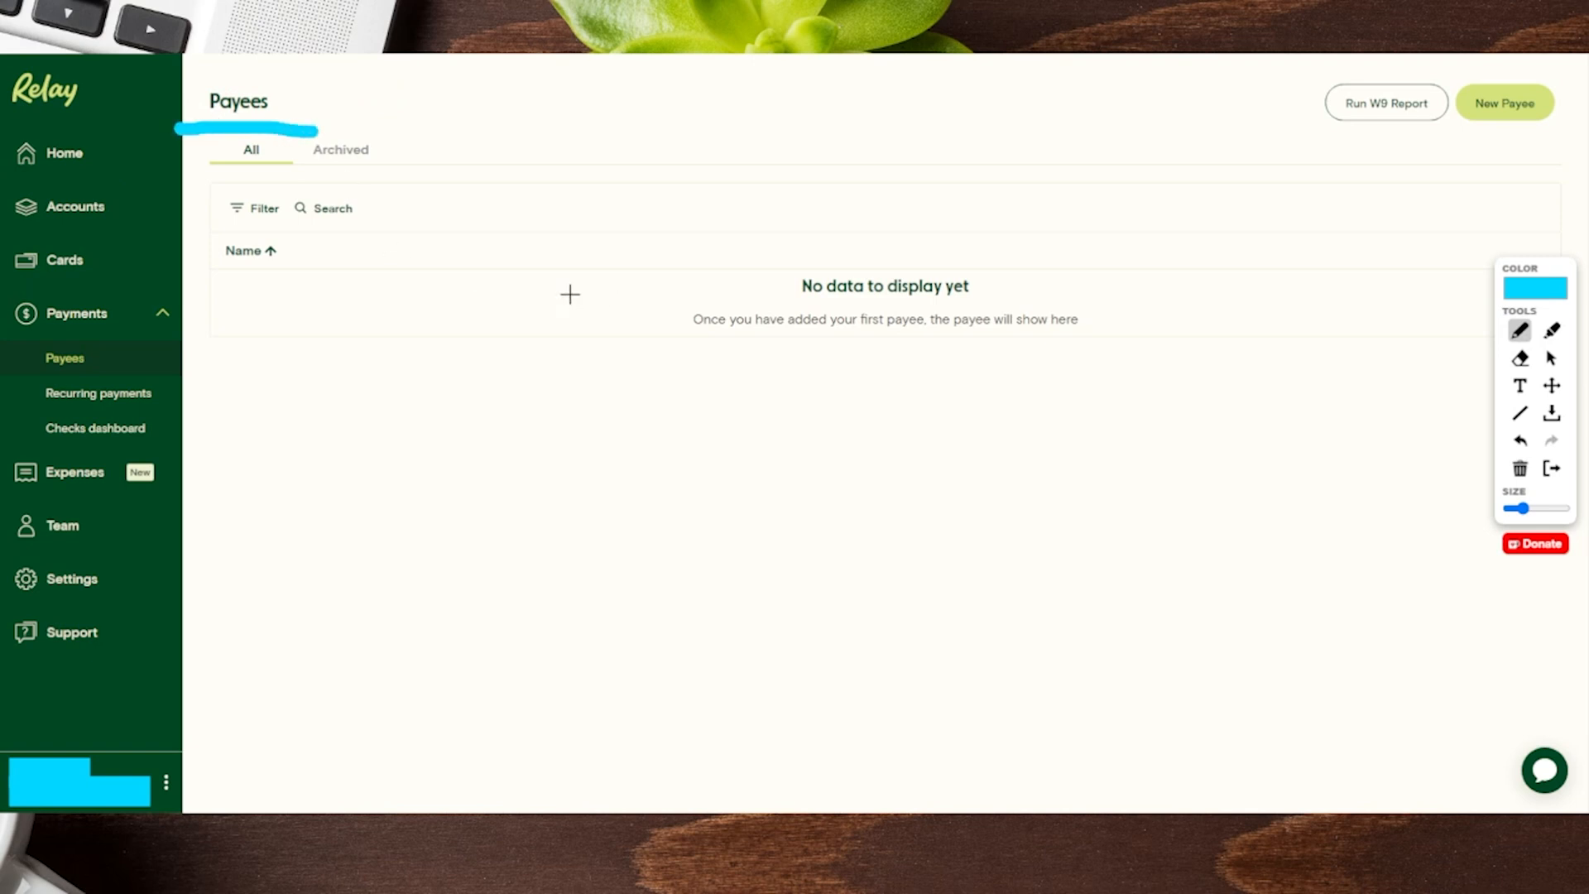
mouse_move(887, 345)
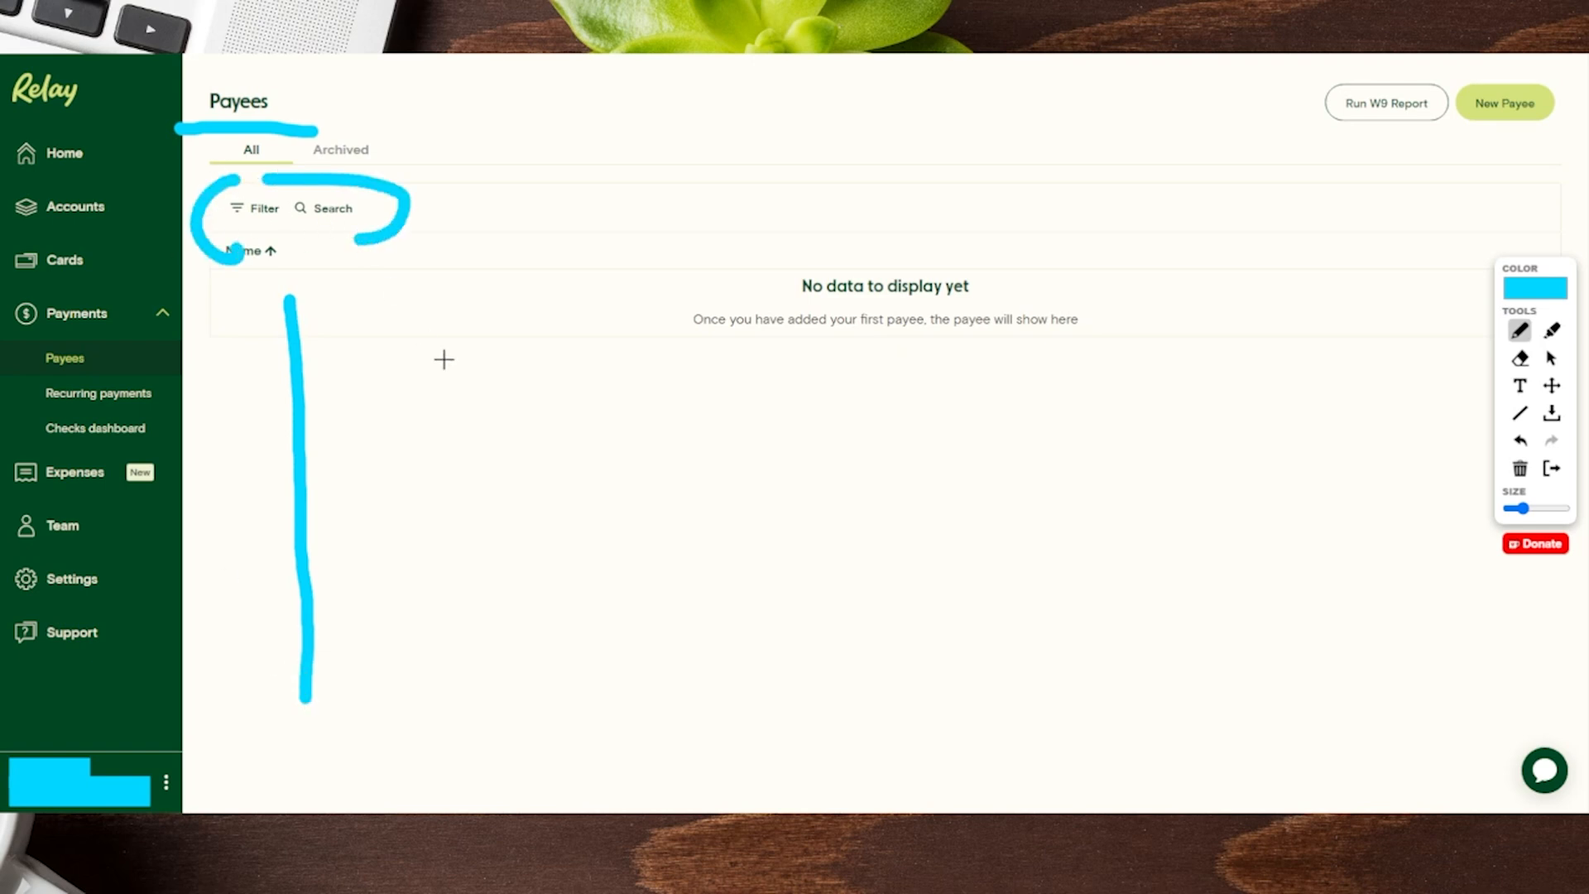
mouse_move(1369, 66)
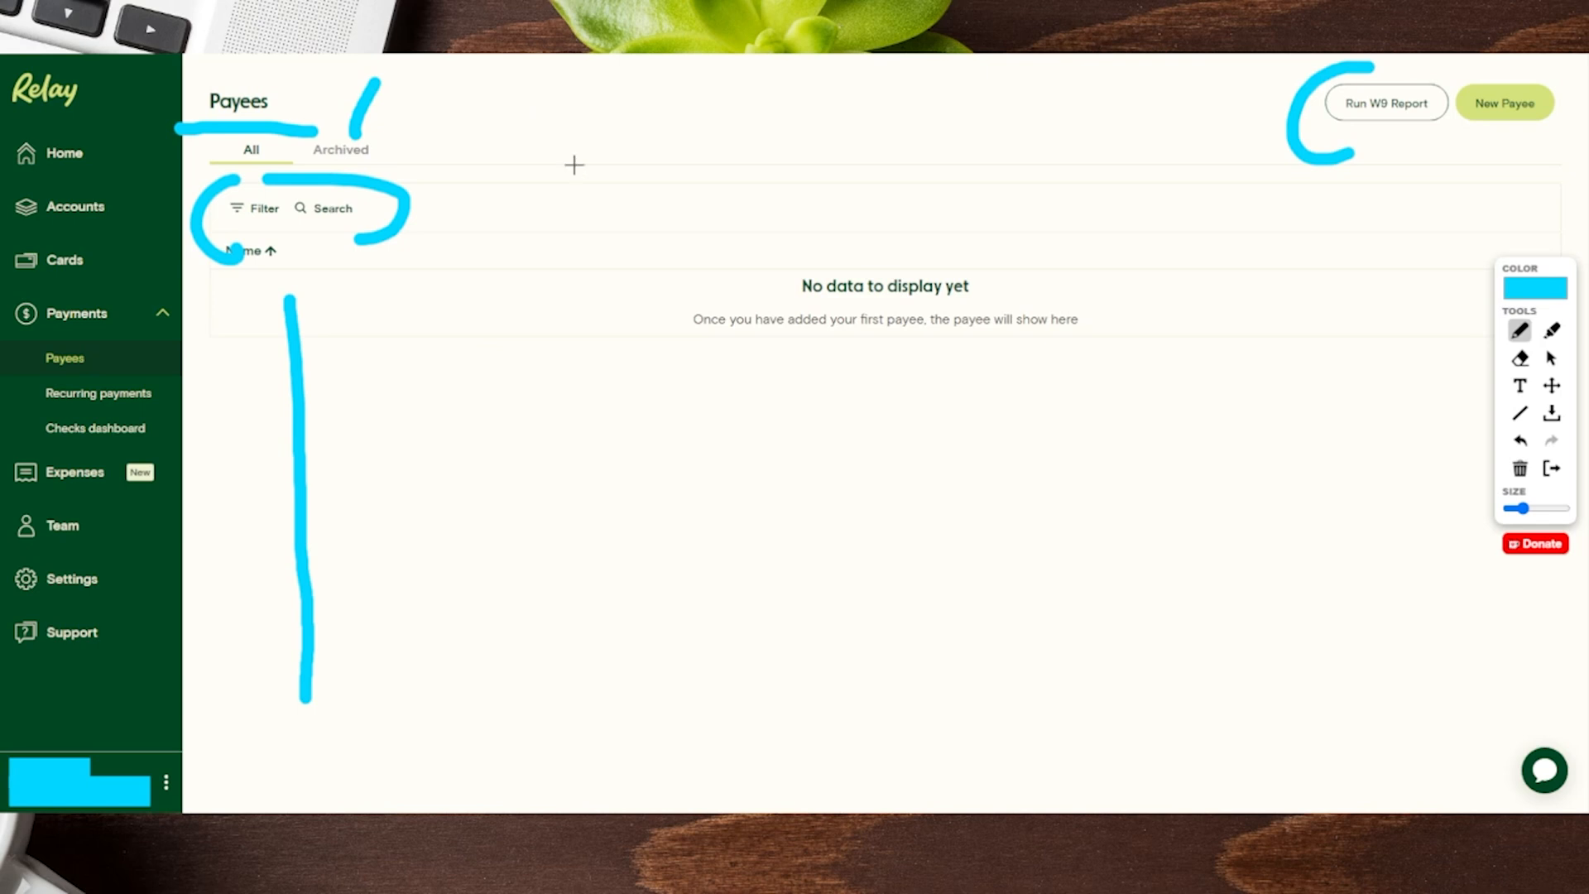
mouse_move(1499, 61)
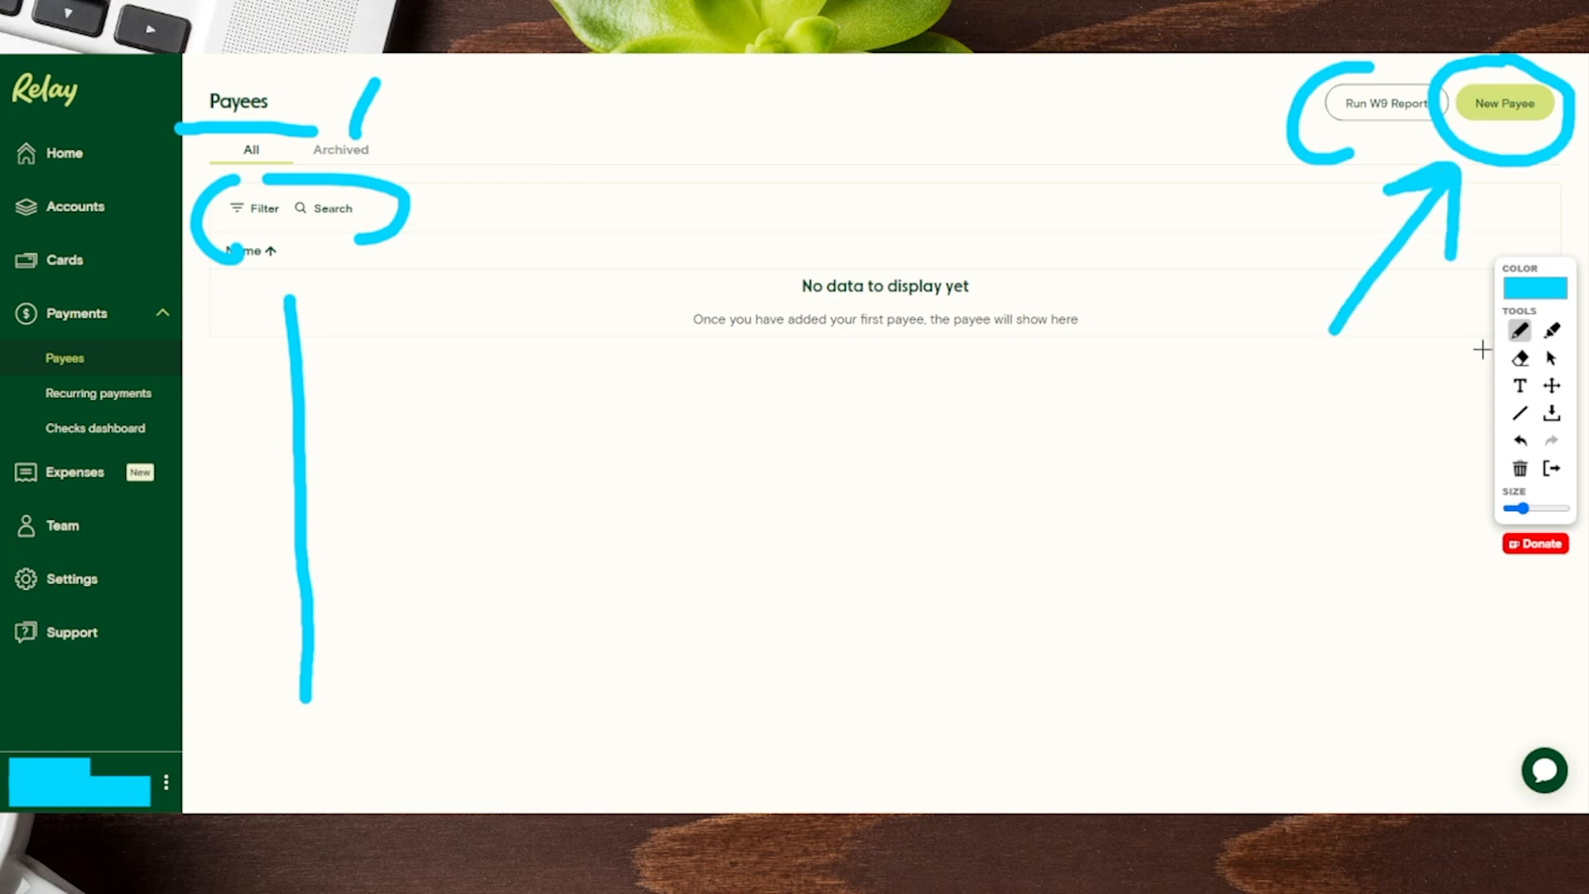
left_click(1505, 102)
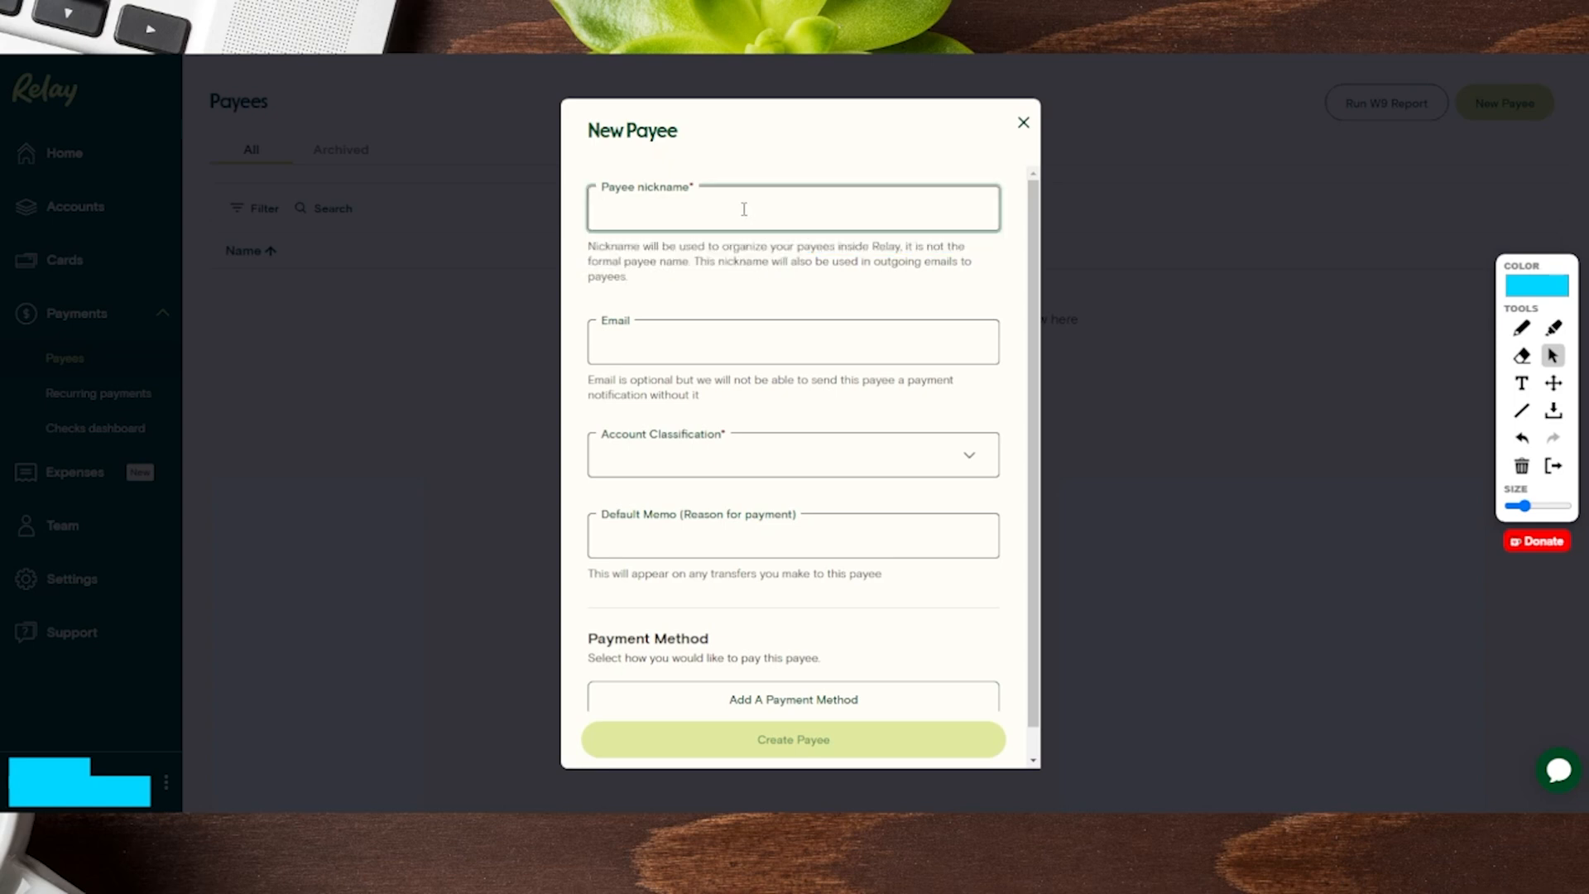
type("TEST")
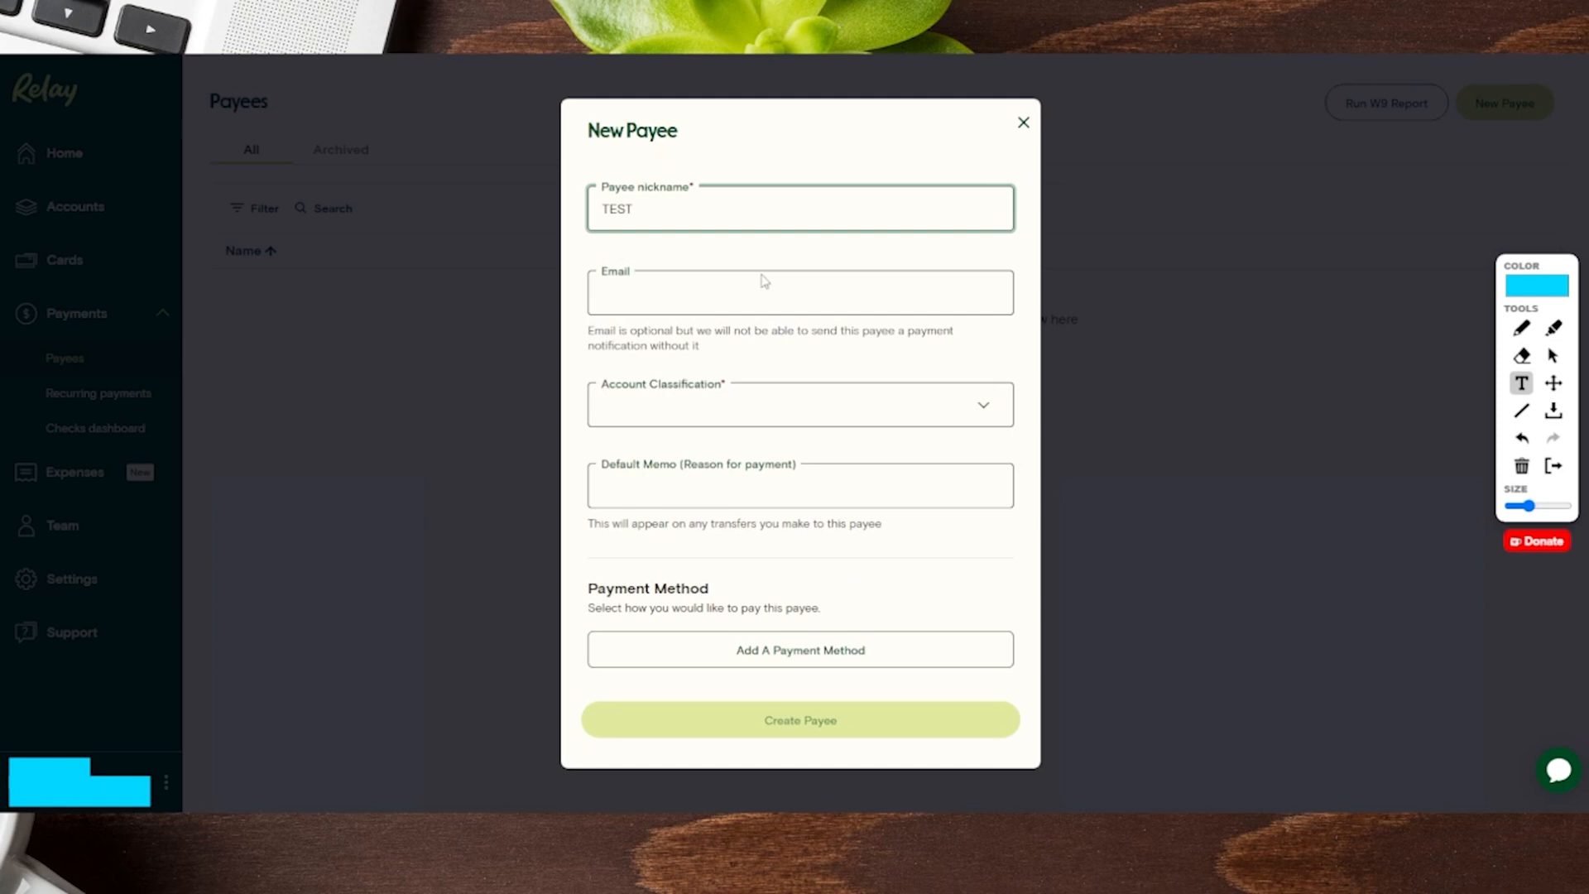
double_click(616, 209)
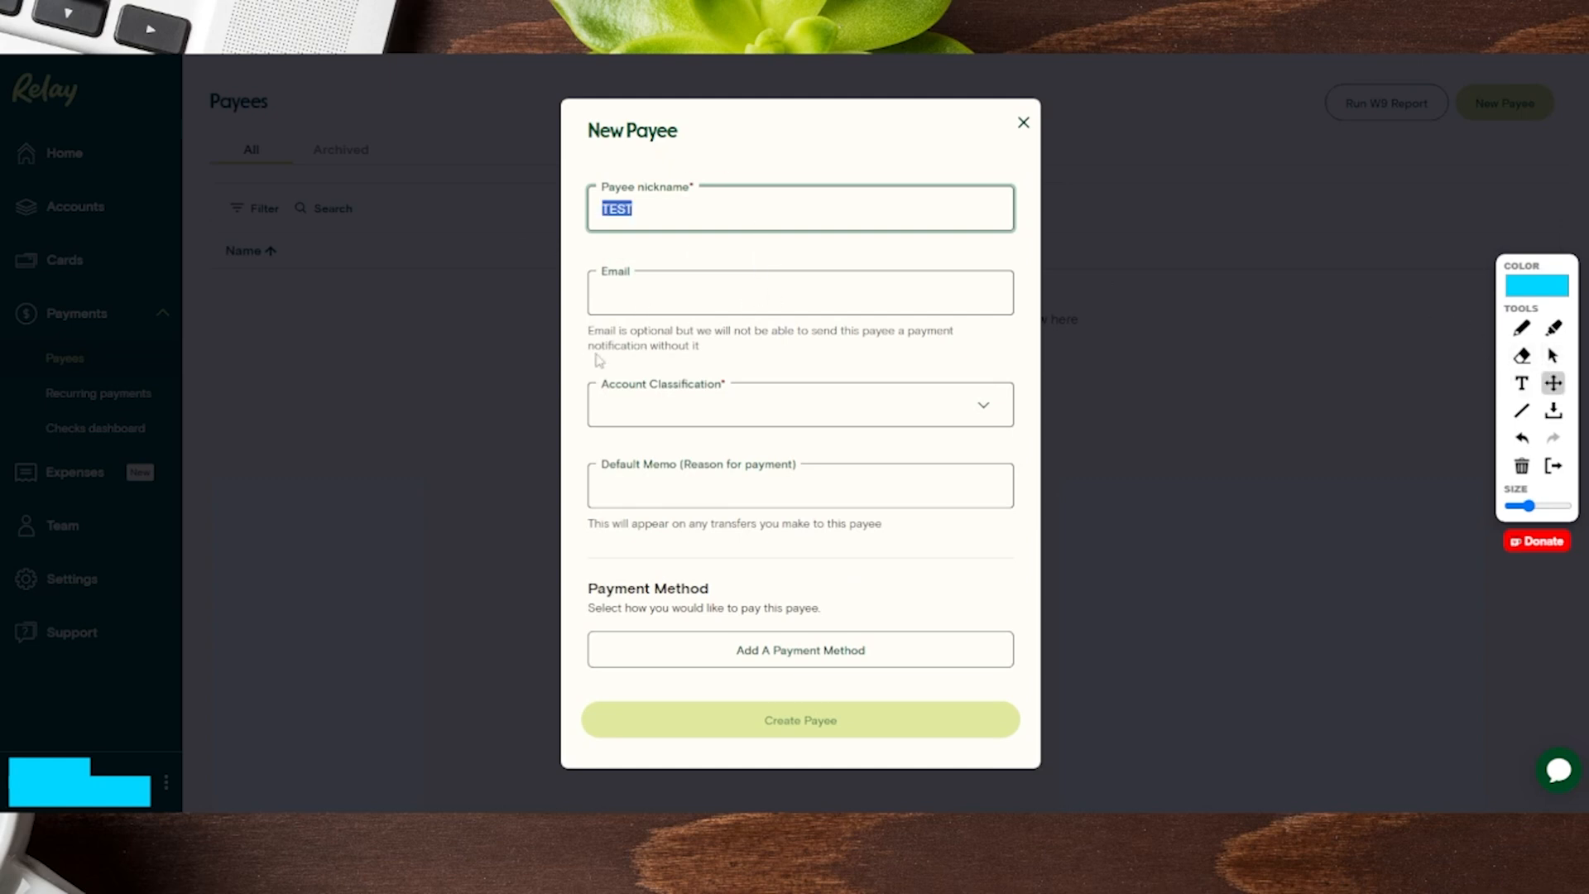
mouse_move(1347, 394)
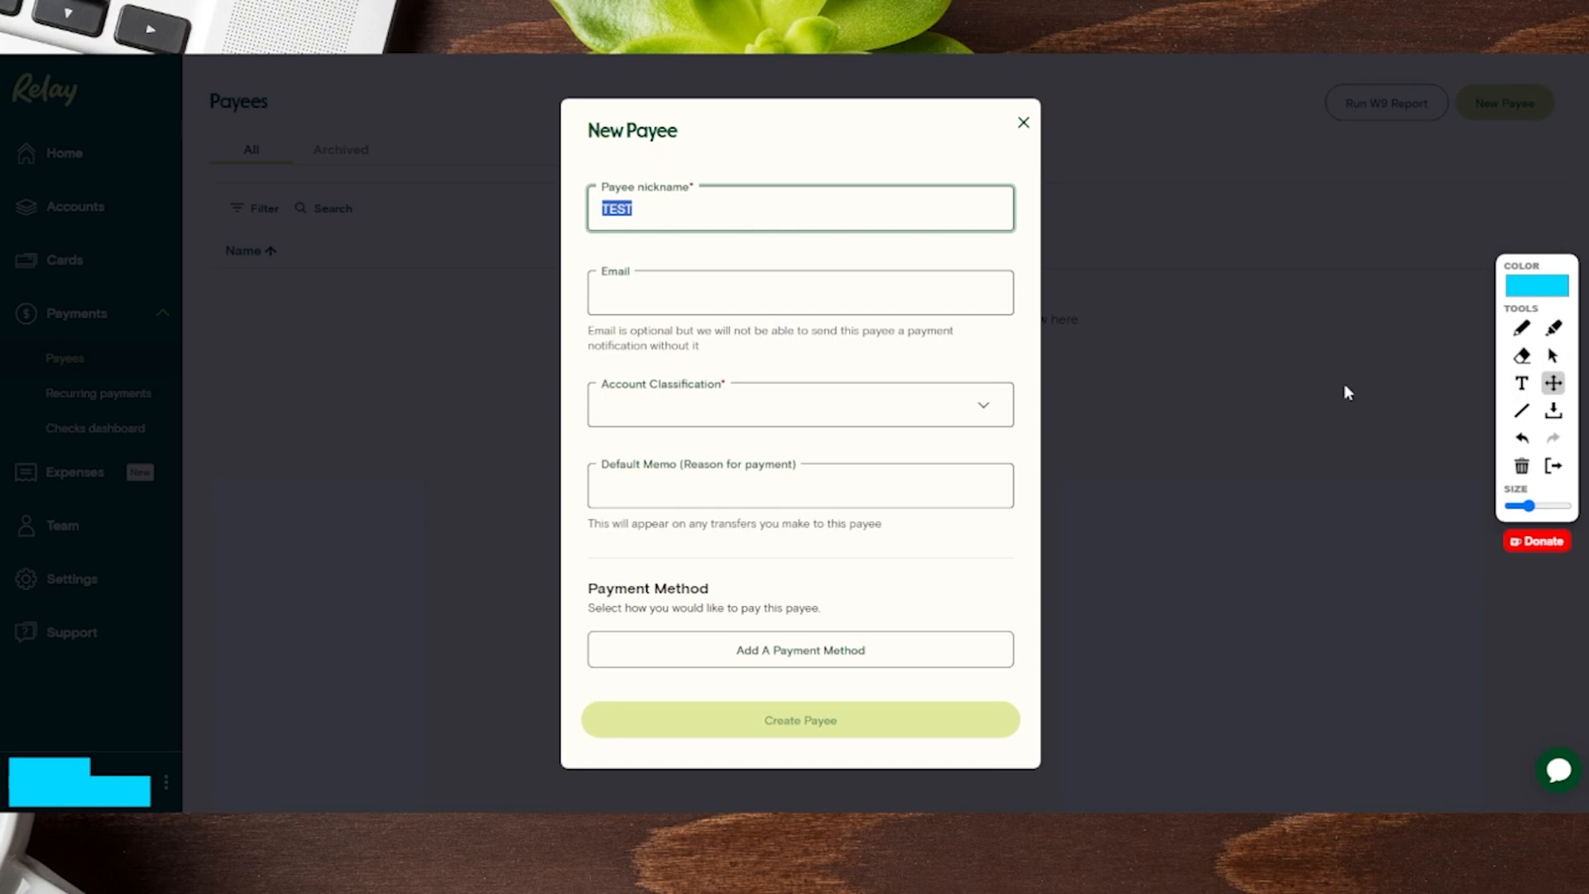
mouse_move(785, 372)
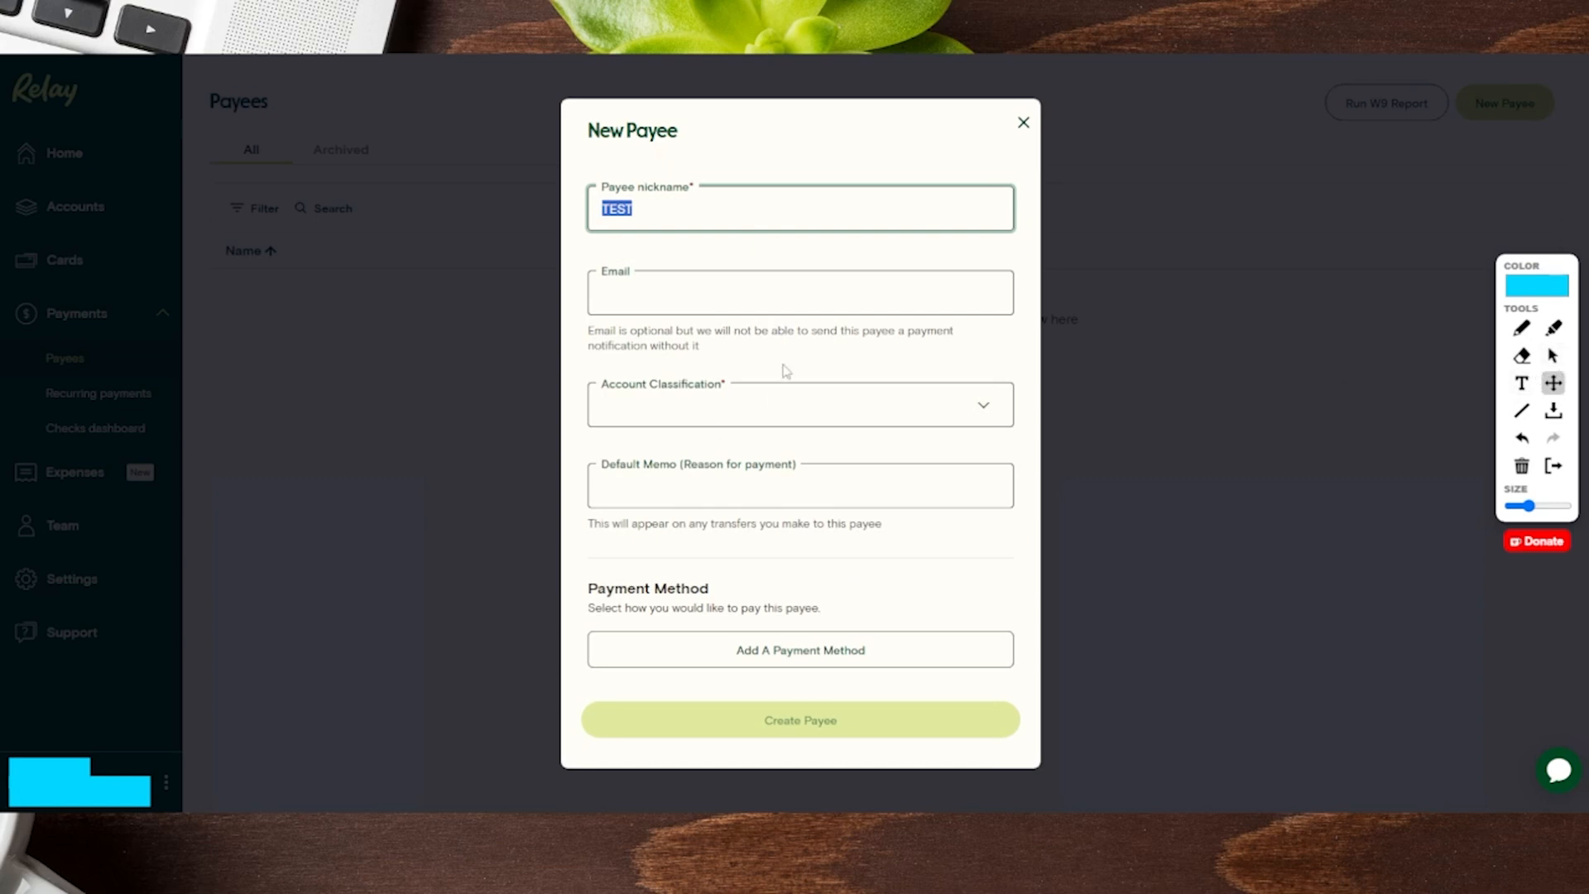
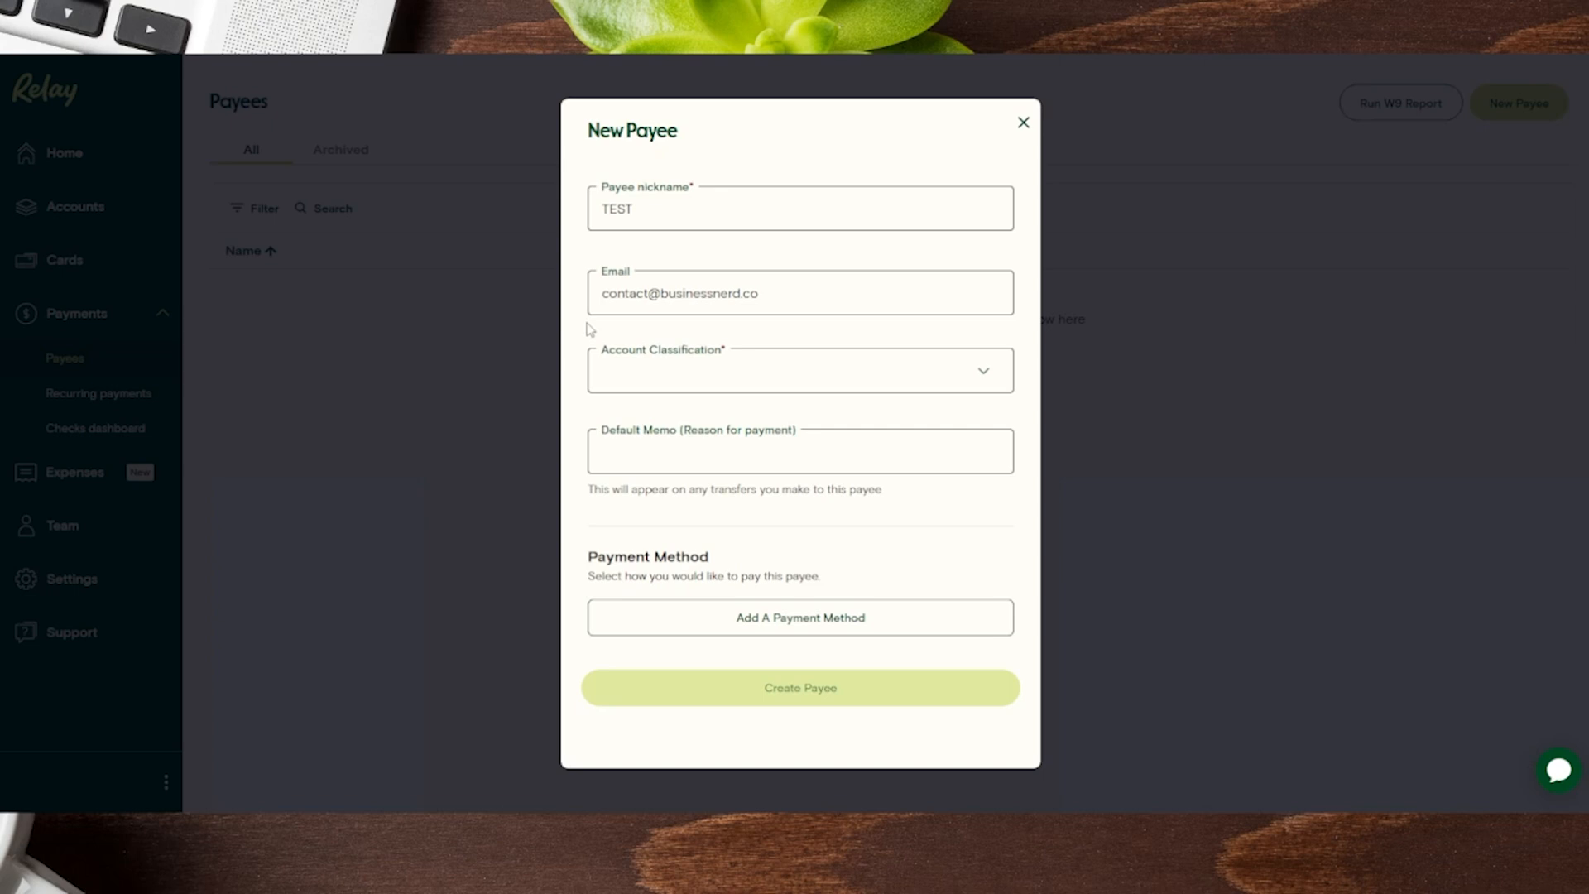
mouse_move(634, 367)
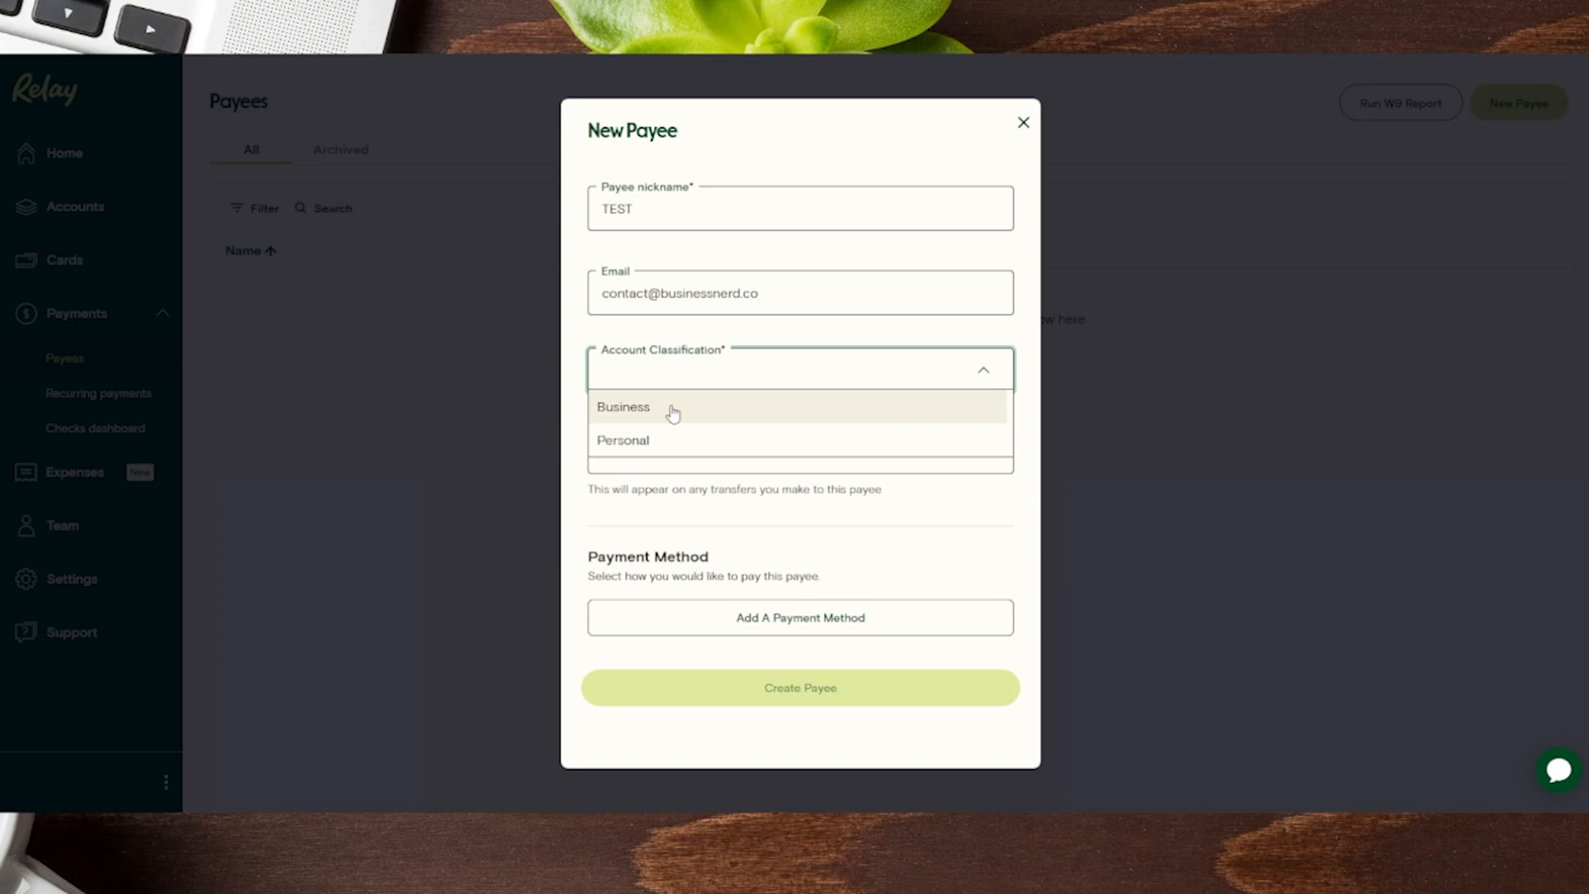
- Classify the payee as Business and begin adding a payment method
left_click(624, 407)
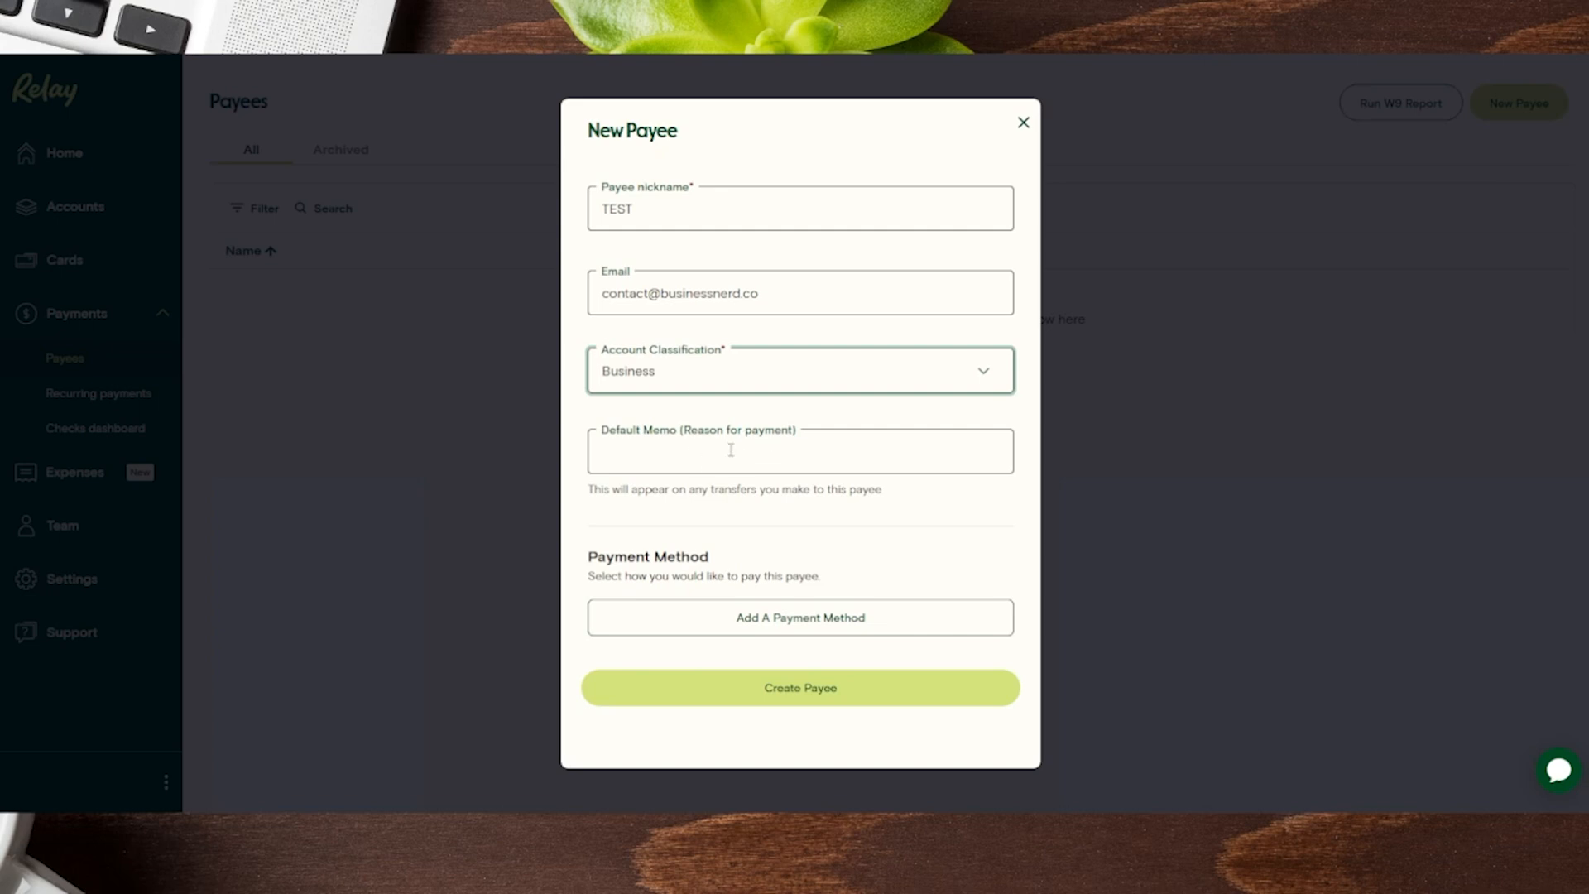
mouse_move(707, 502)
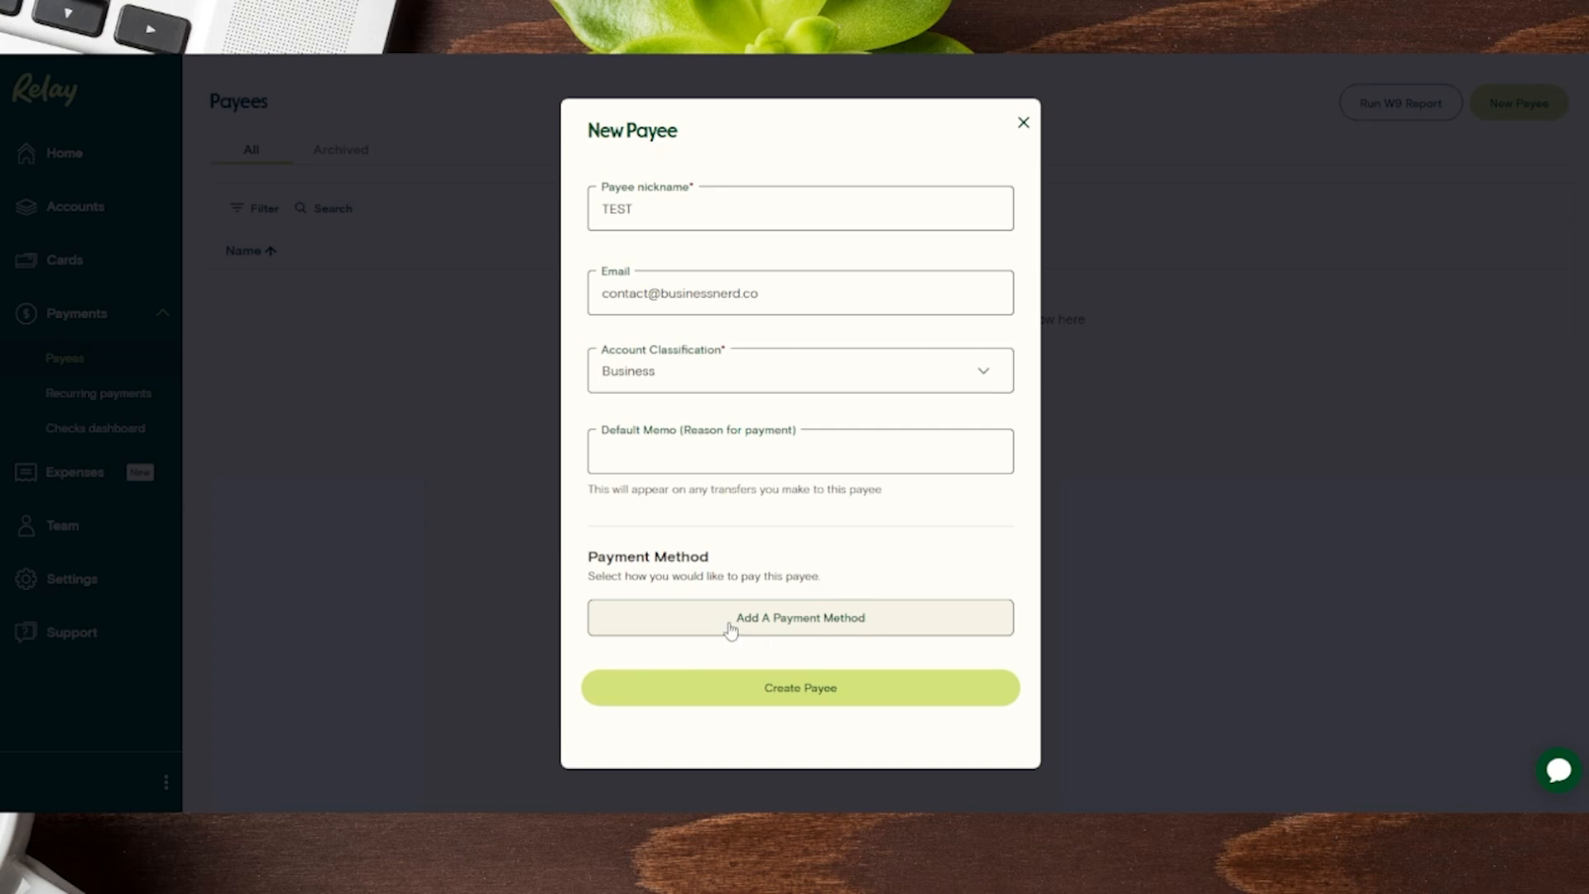
left_click(798, 618)
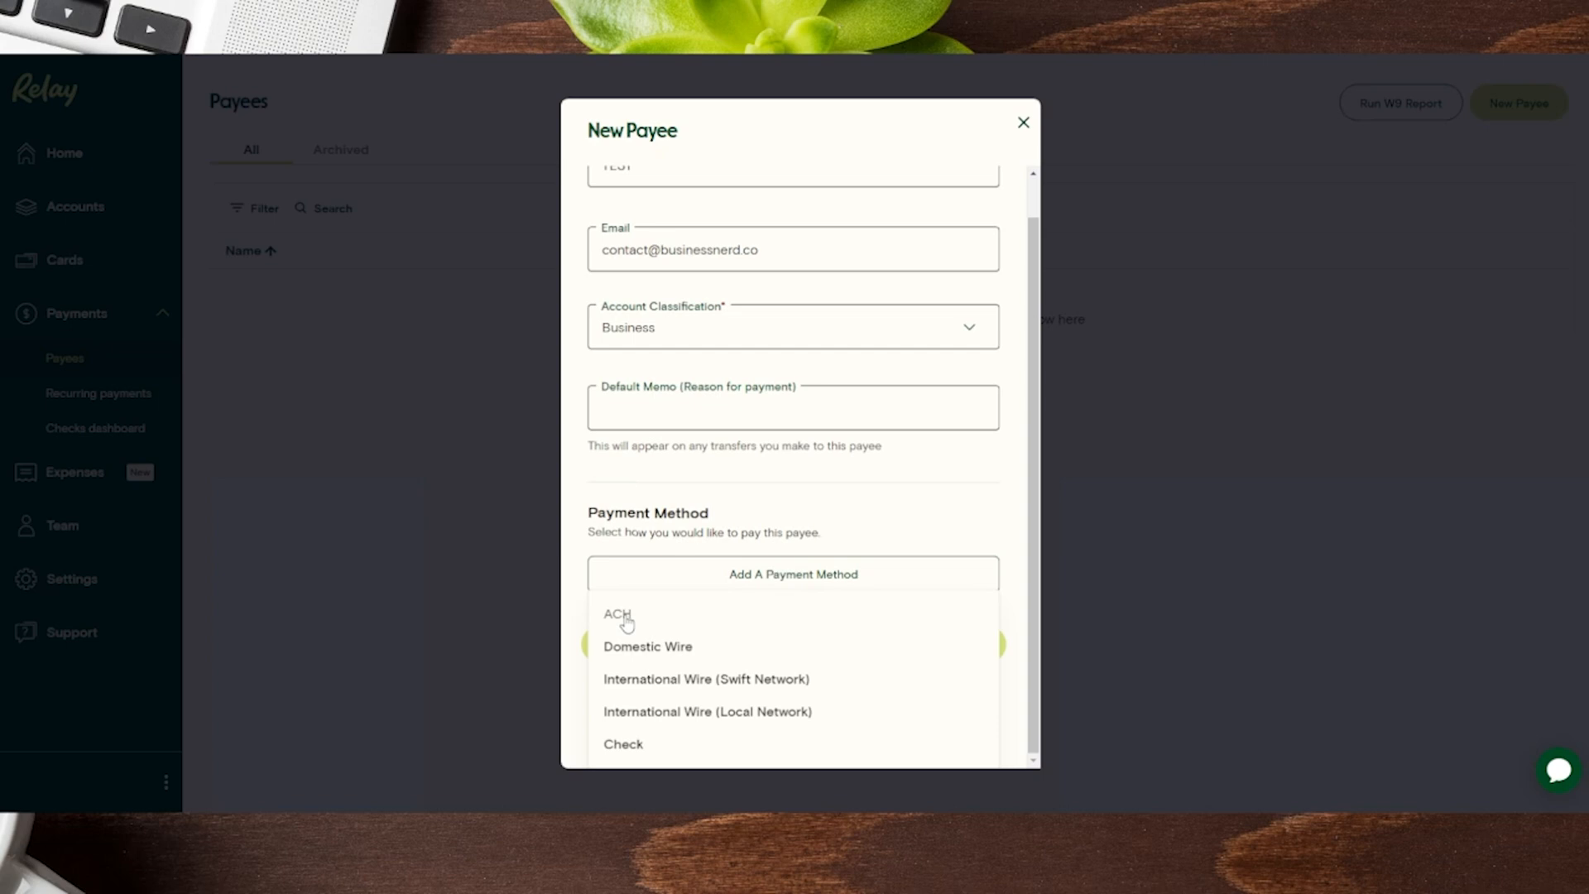
mouse_move(642, 652)
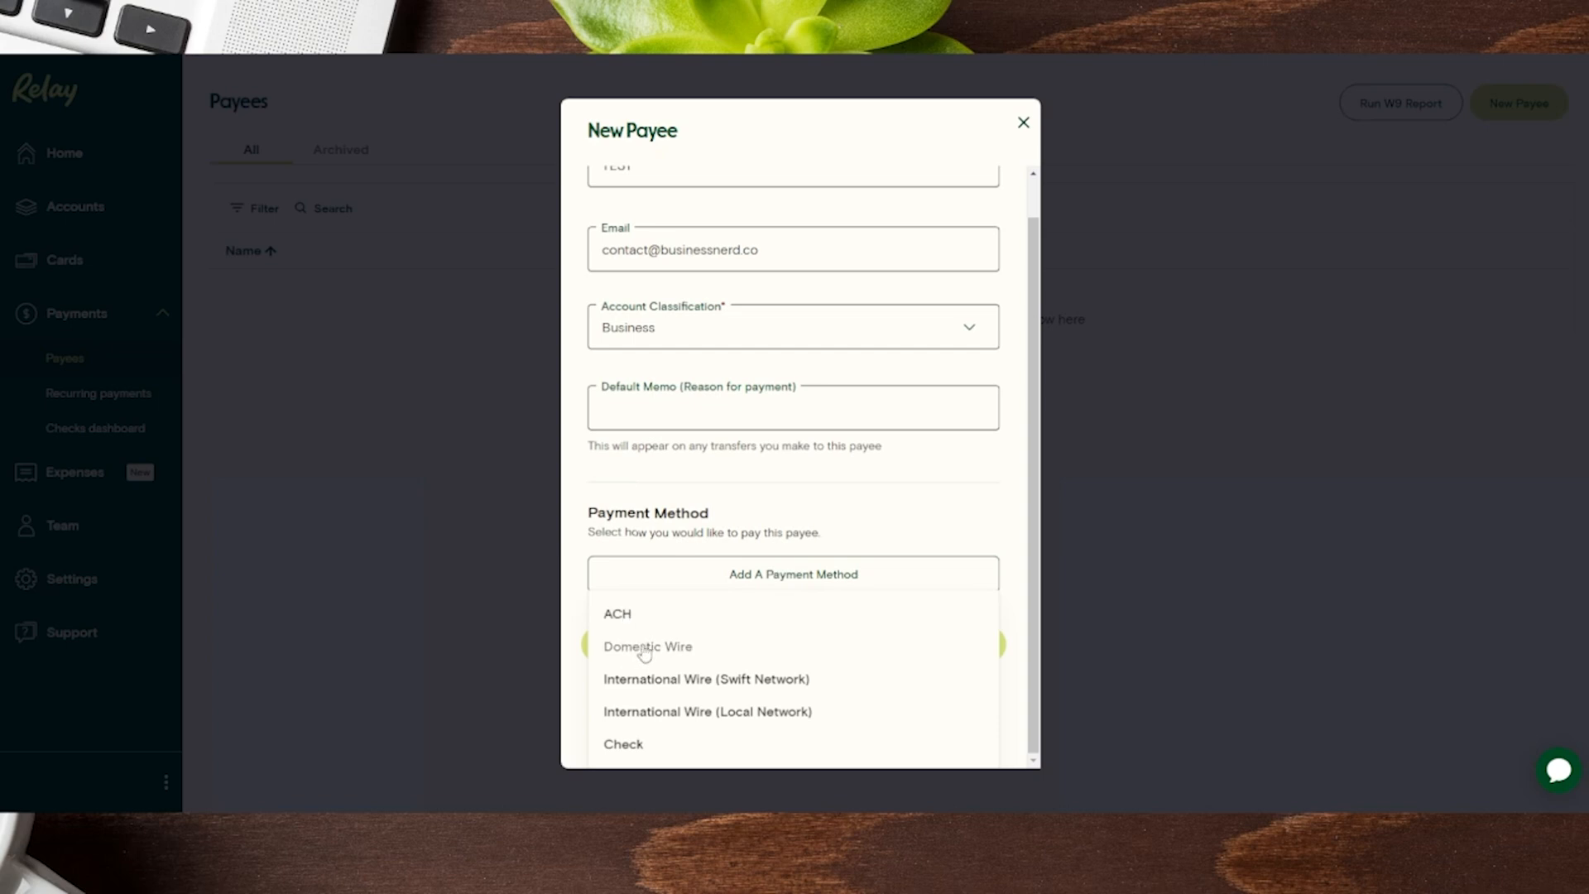
mouse_move(649, 682)
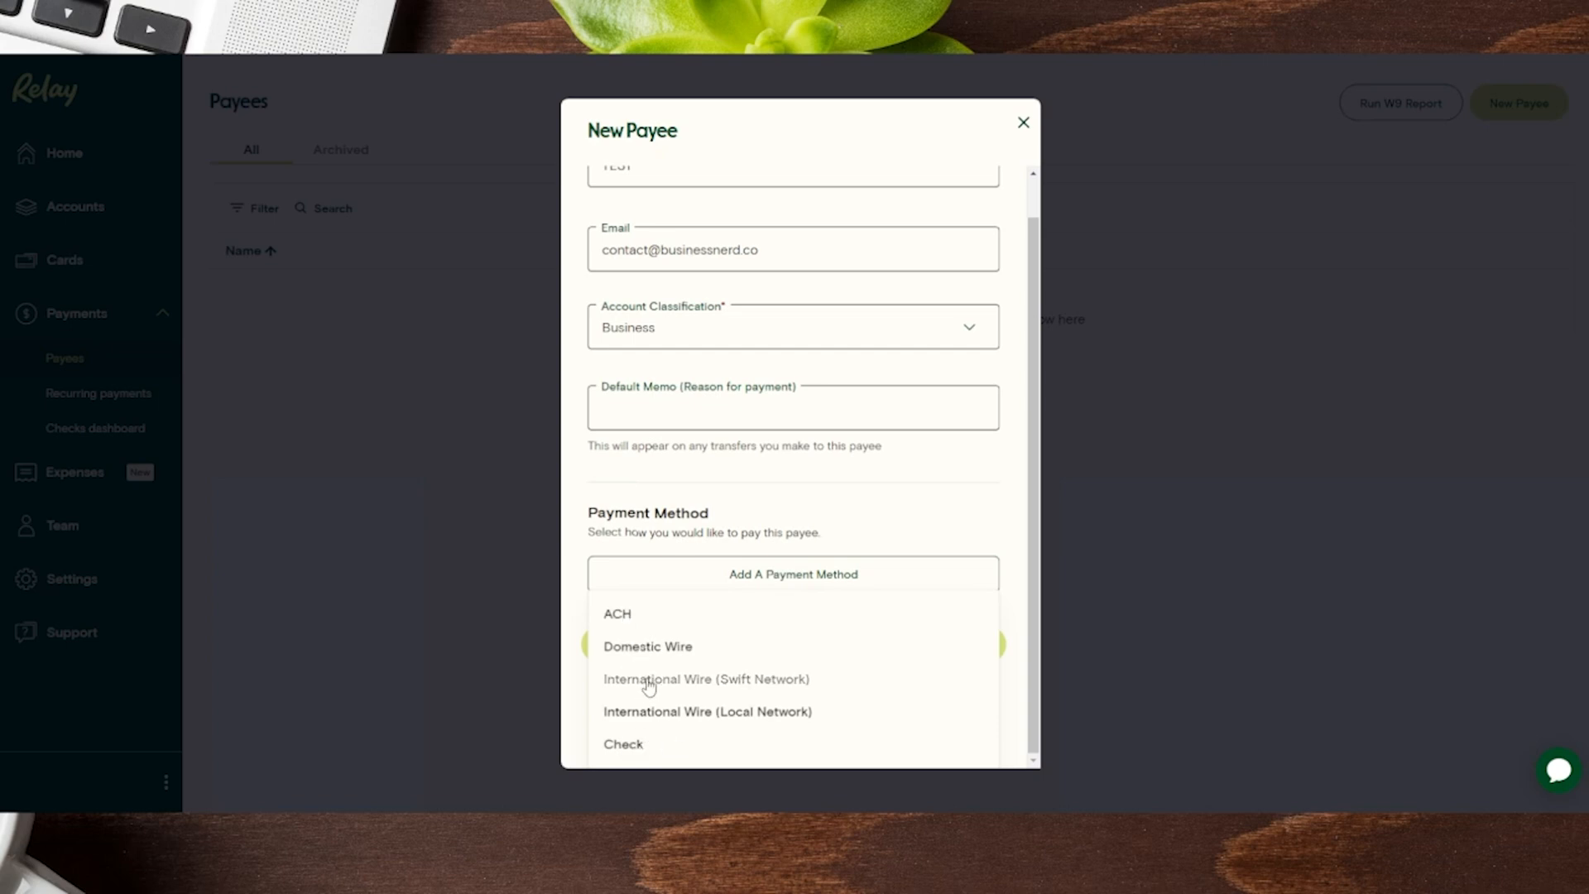
mouse_move(620, 618)
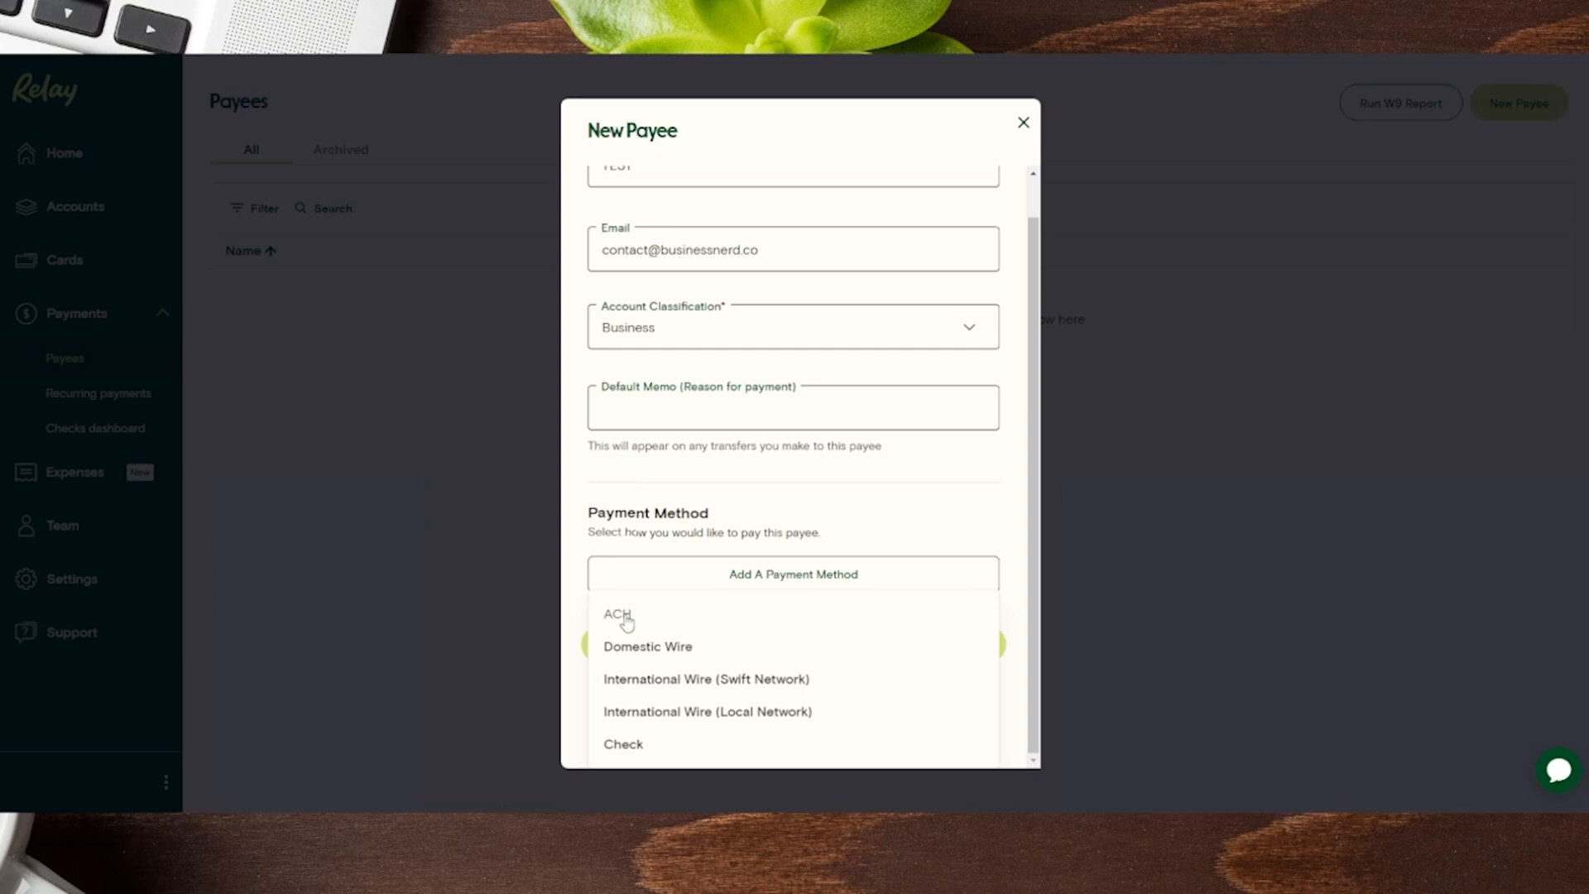
- Add ACH as the payment method, requesting payment details from the payee
left_click(618, 614)
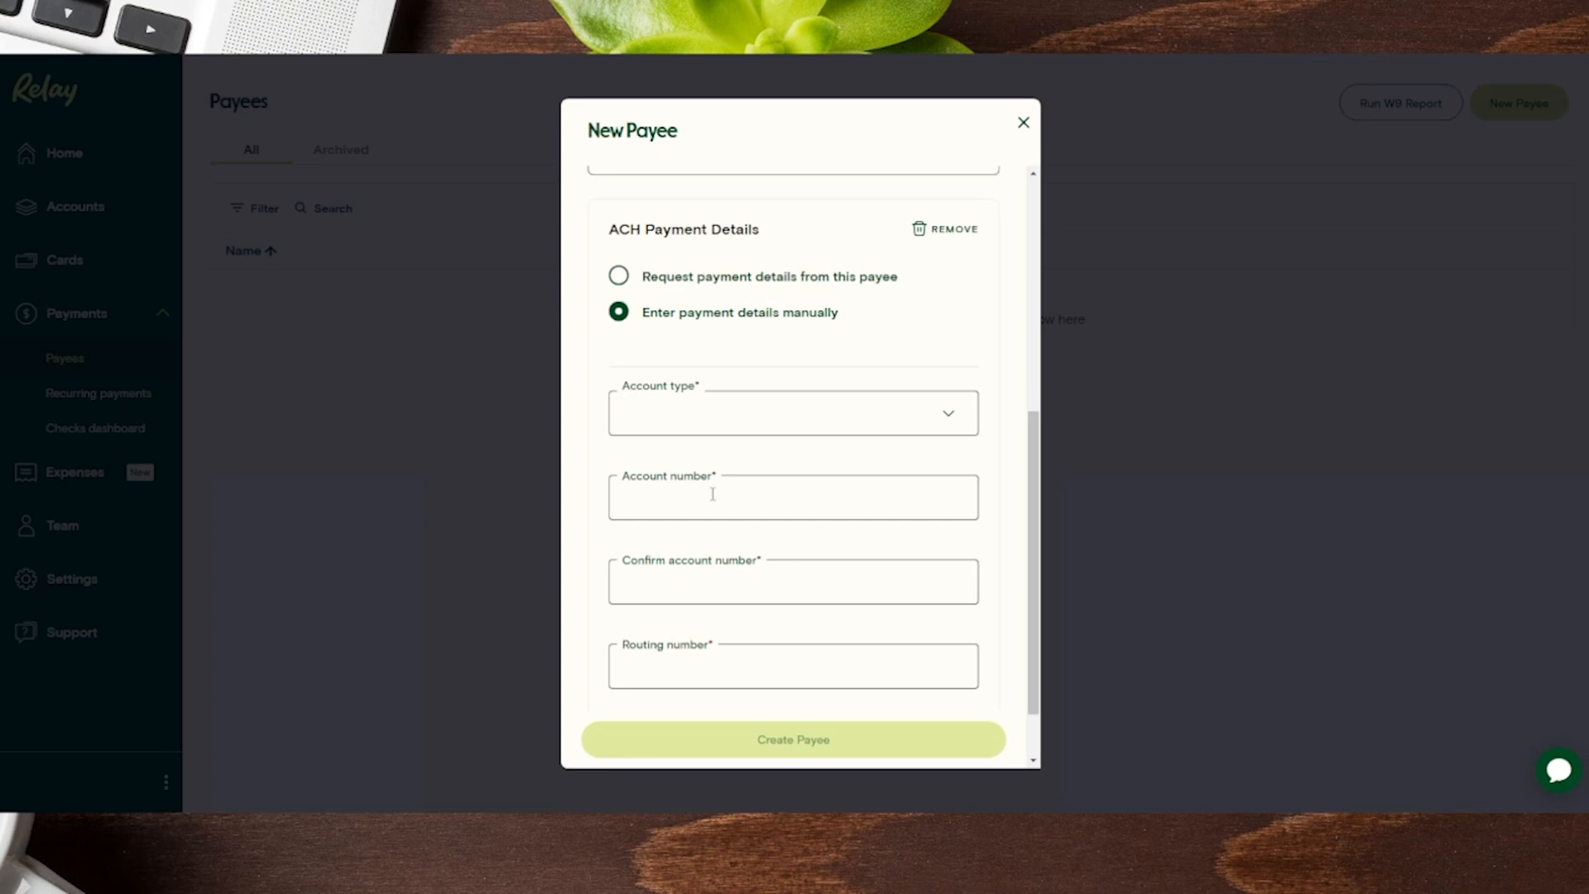
mouse_move(634, 535)
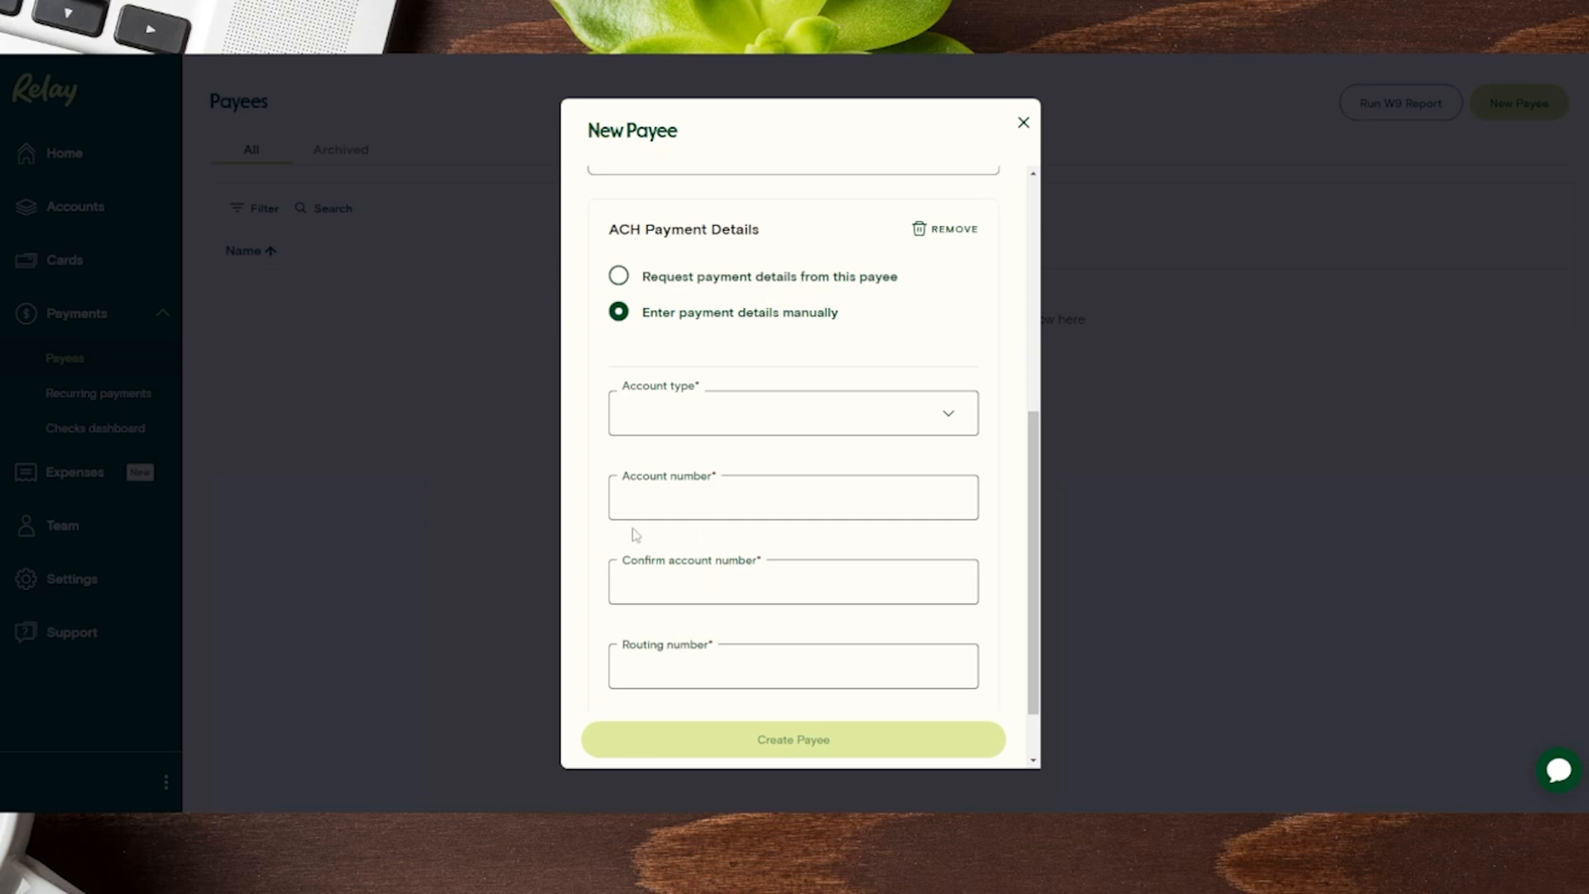
left_click(618, 276)
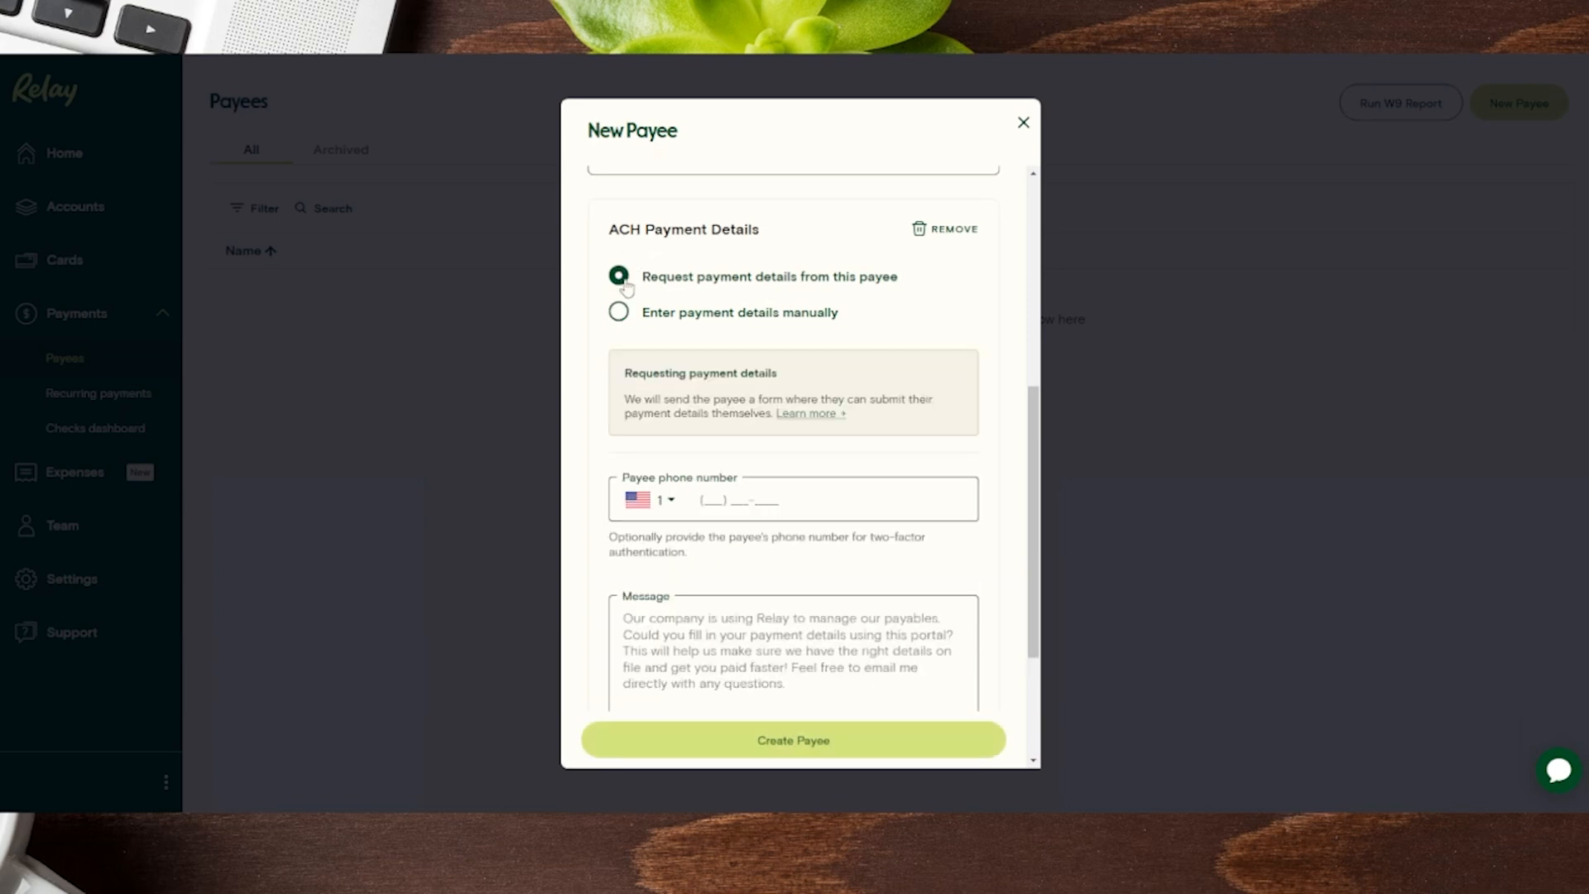
mouse_move(755, 291)
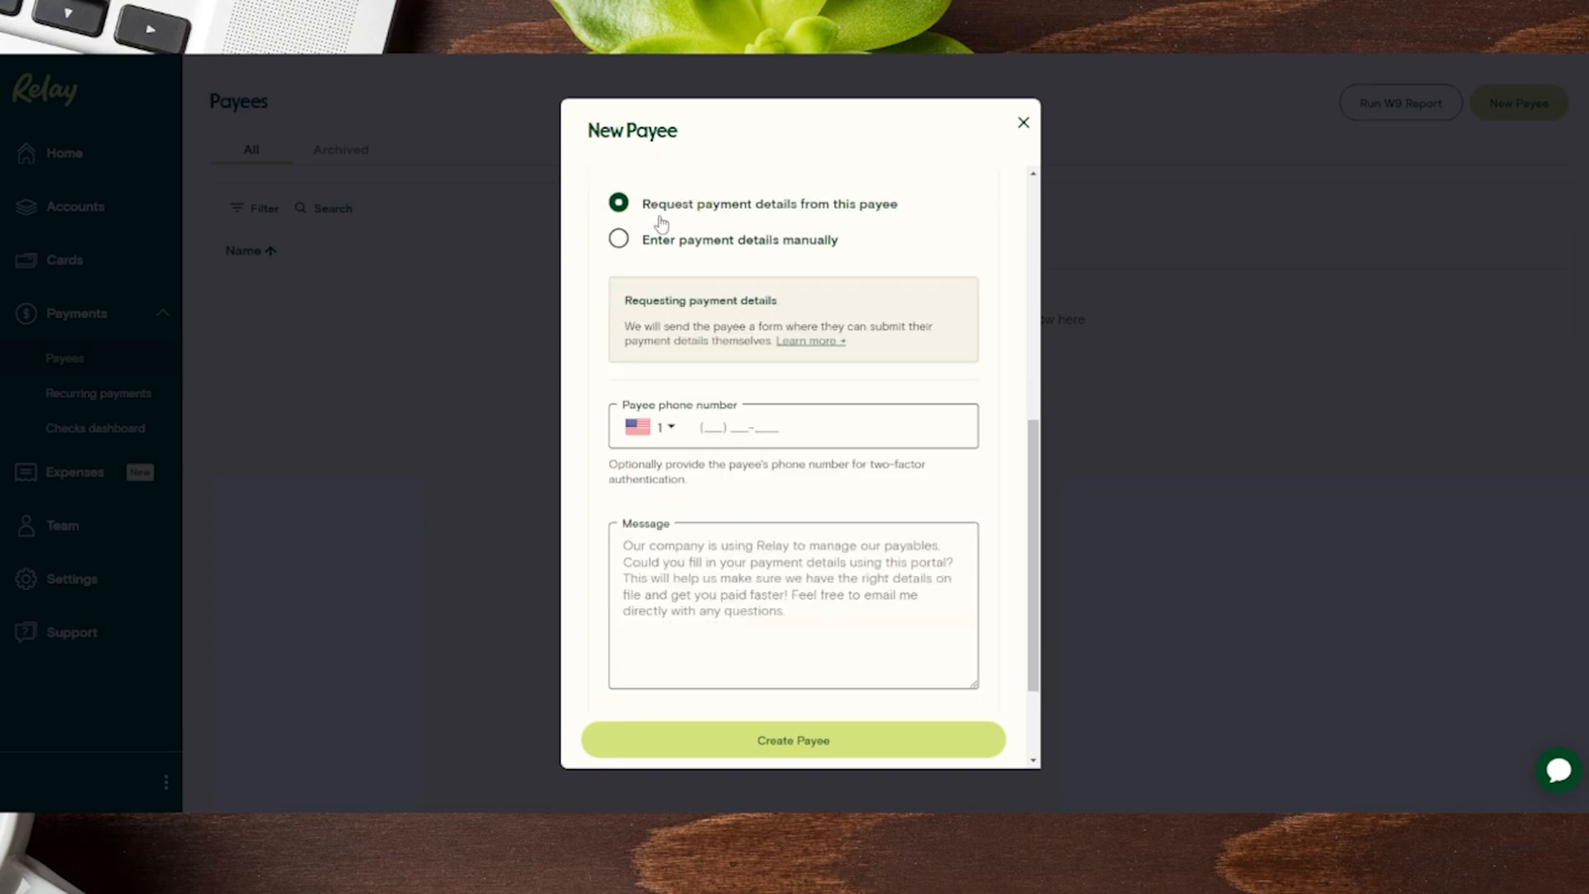
mouse_move(869, 218)
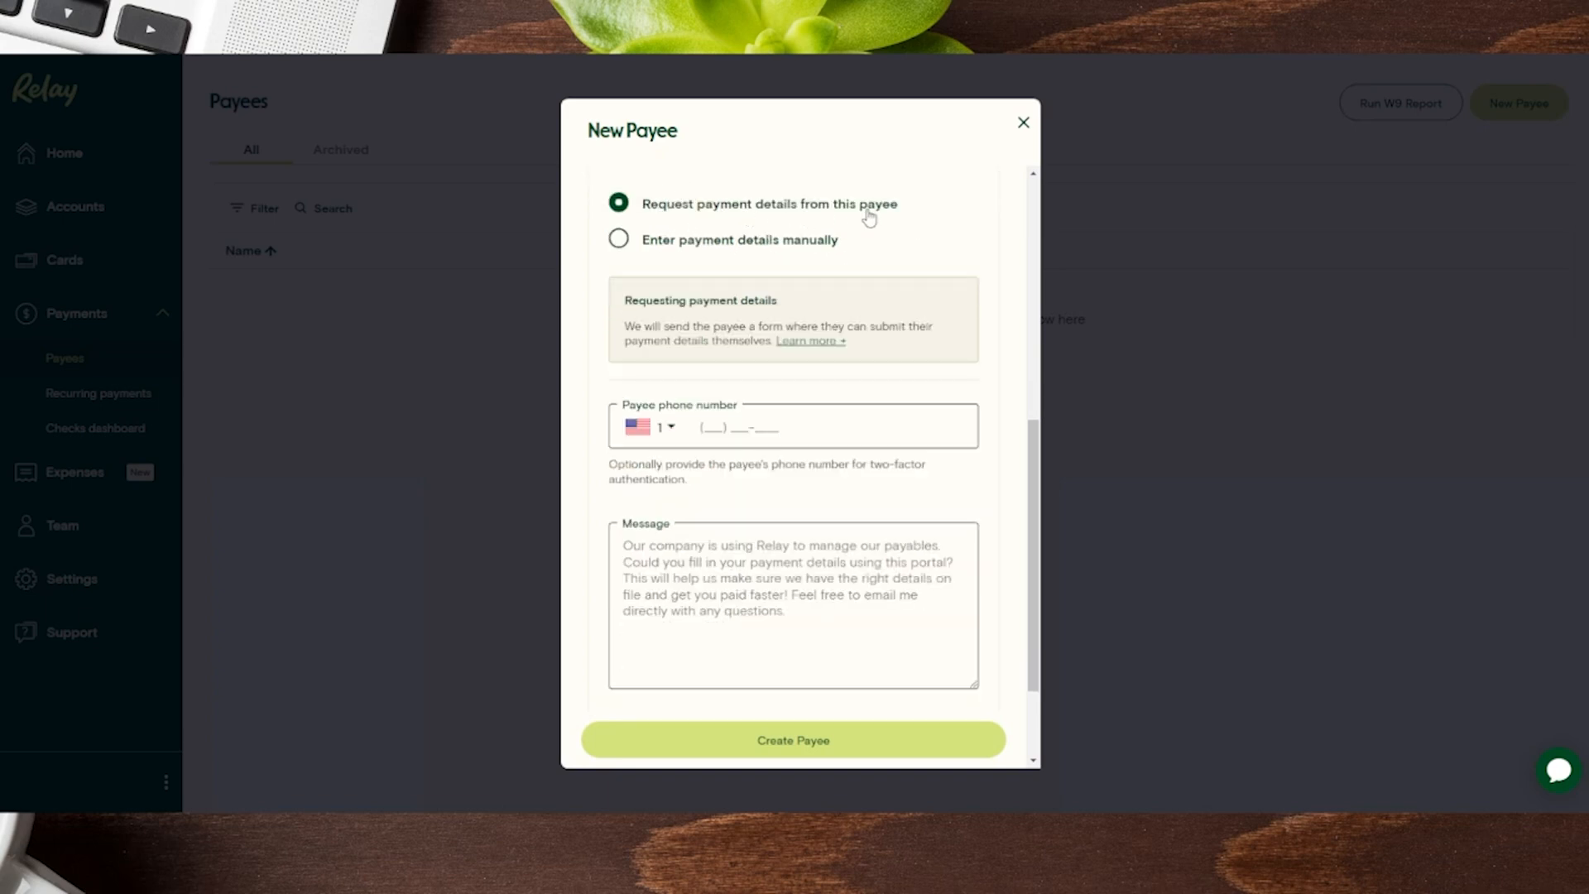
mouse_move(759, 504)
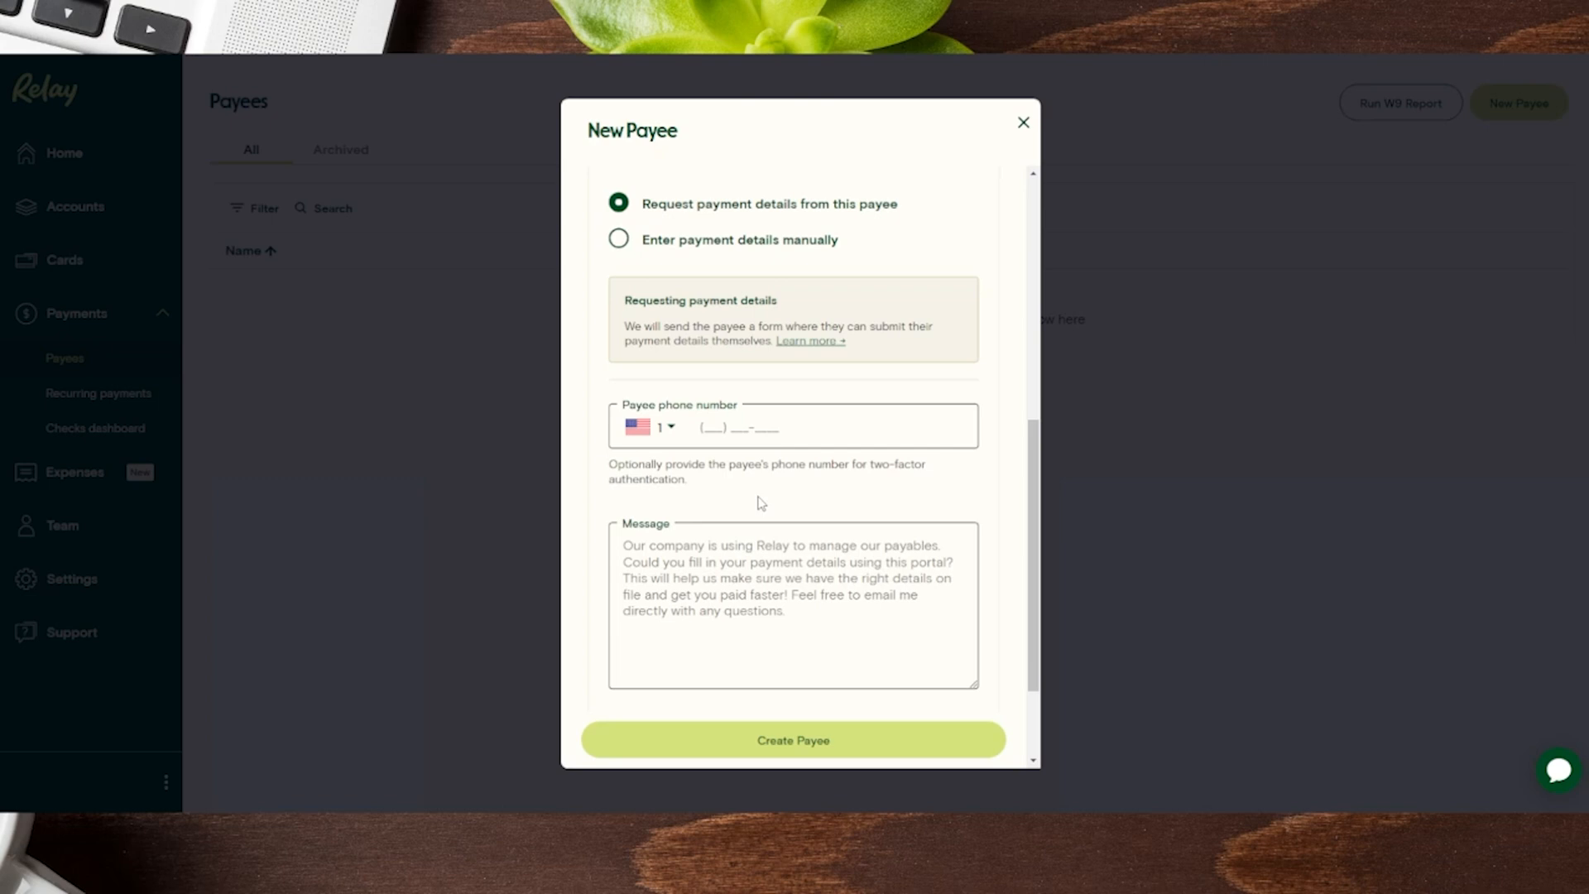
mouse_move(659, 448)
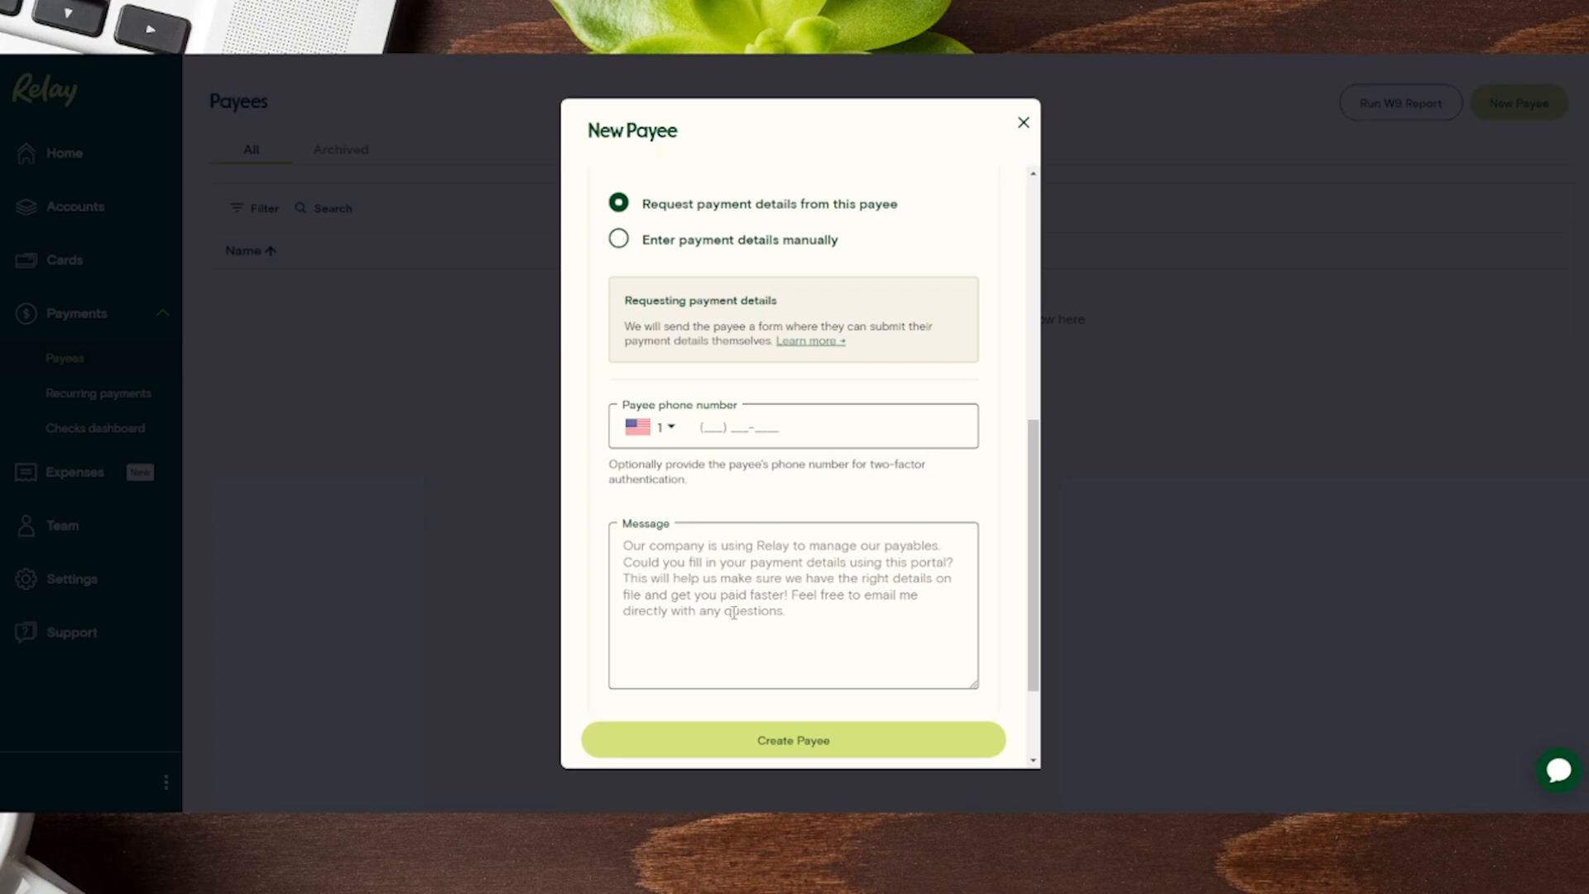
mouse_move(782, 491)
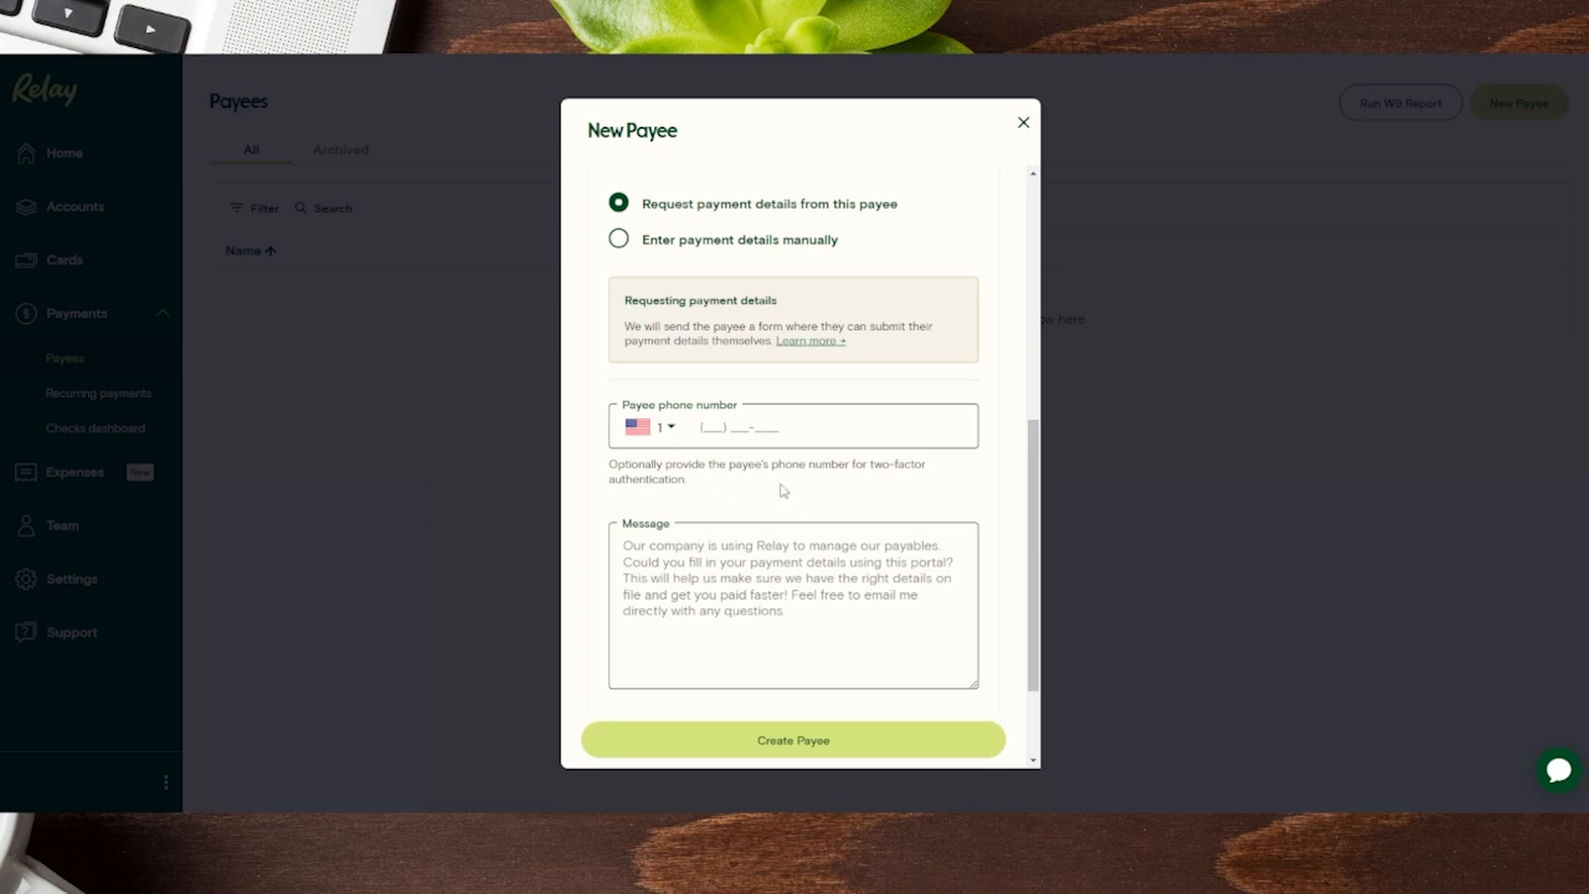
mouse_move(847, 580)
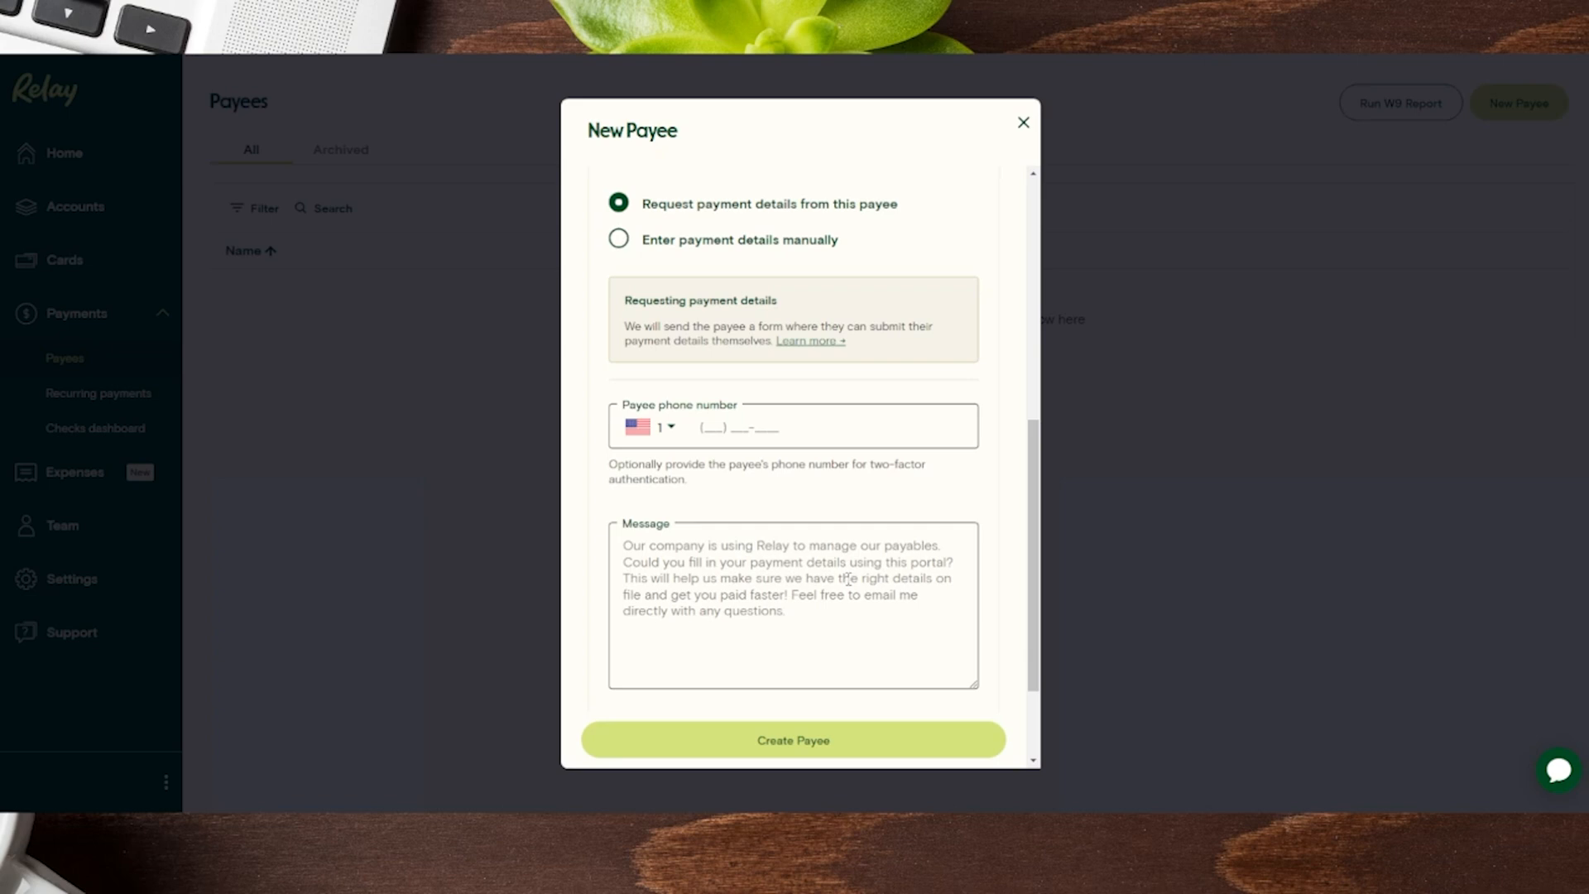
- Tick 'W-9 form required' and 'CC myself' on the payee request
scroll("down", 3)
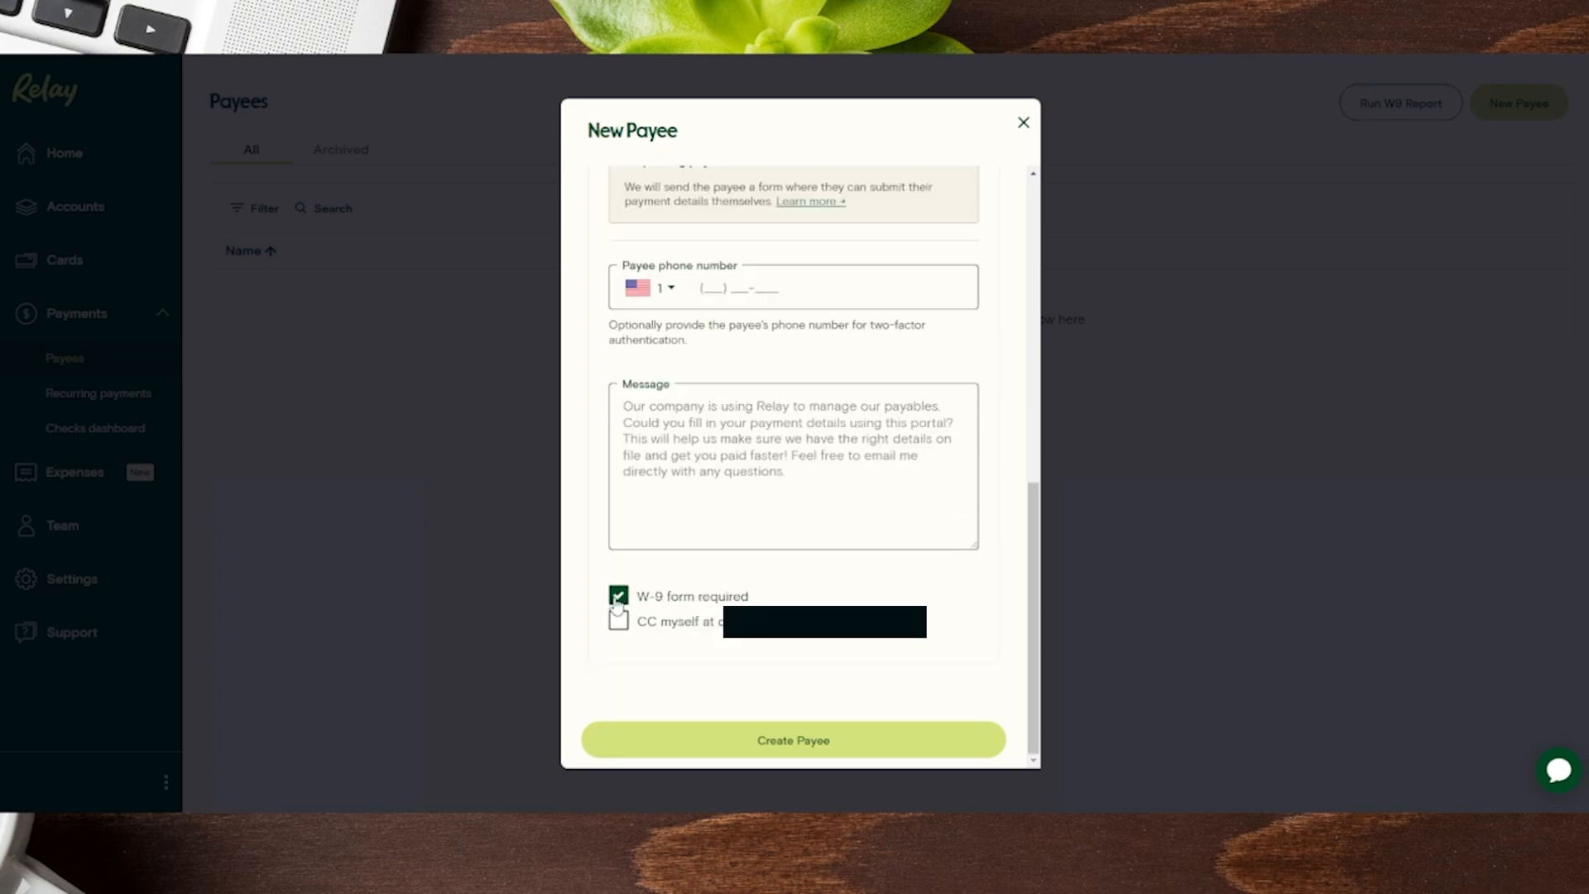
left_click(618, 620)
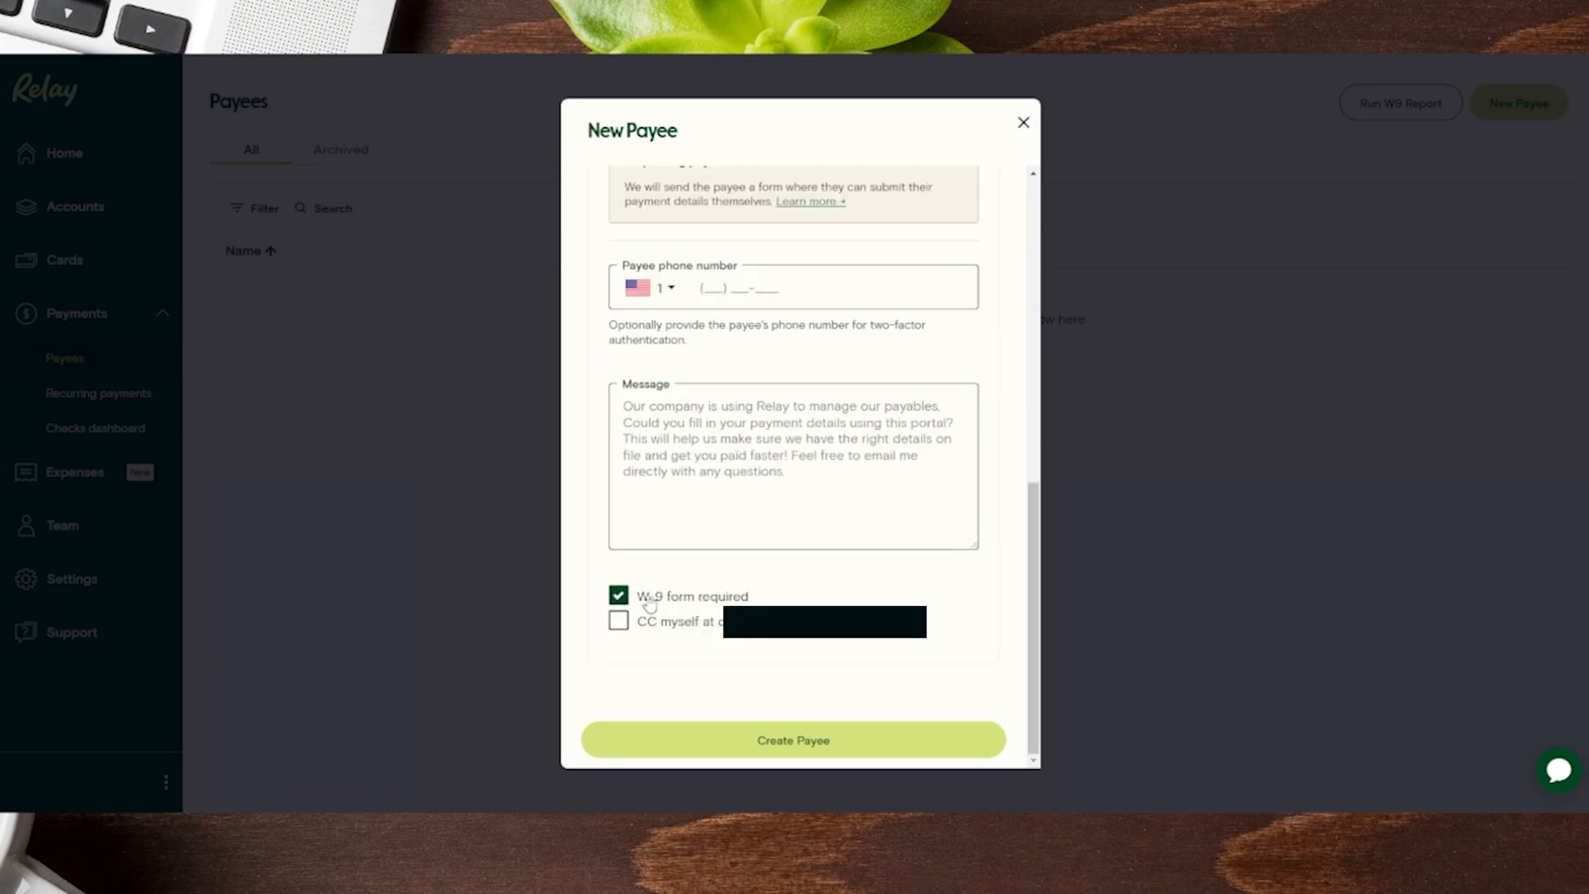
left_click(618, 620)
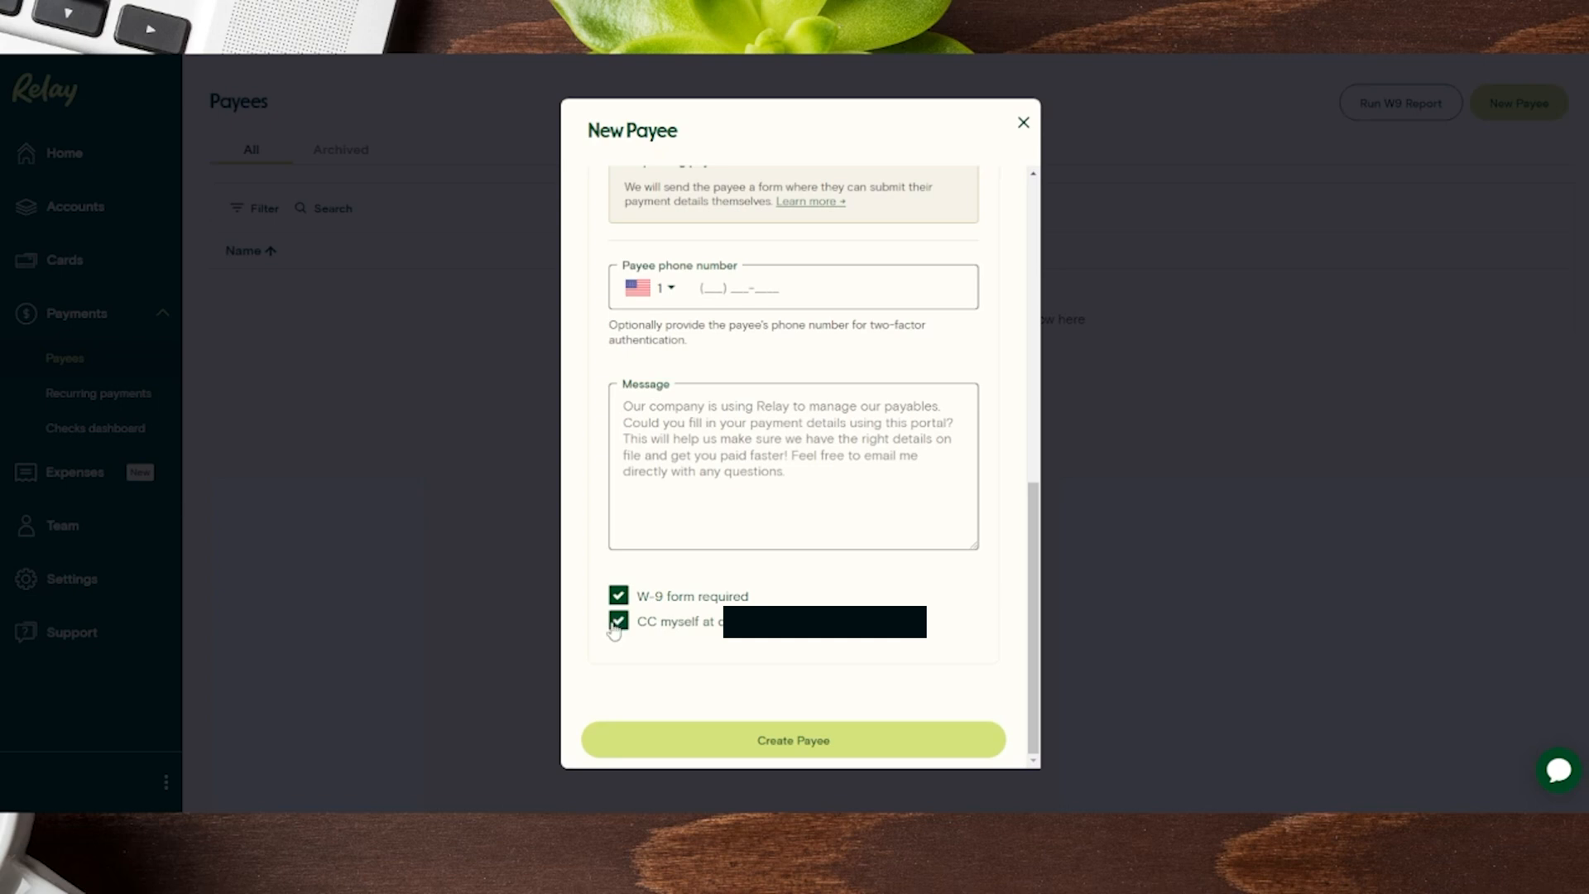
mouse_move(864, 728)
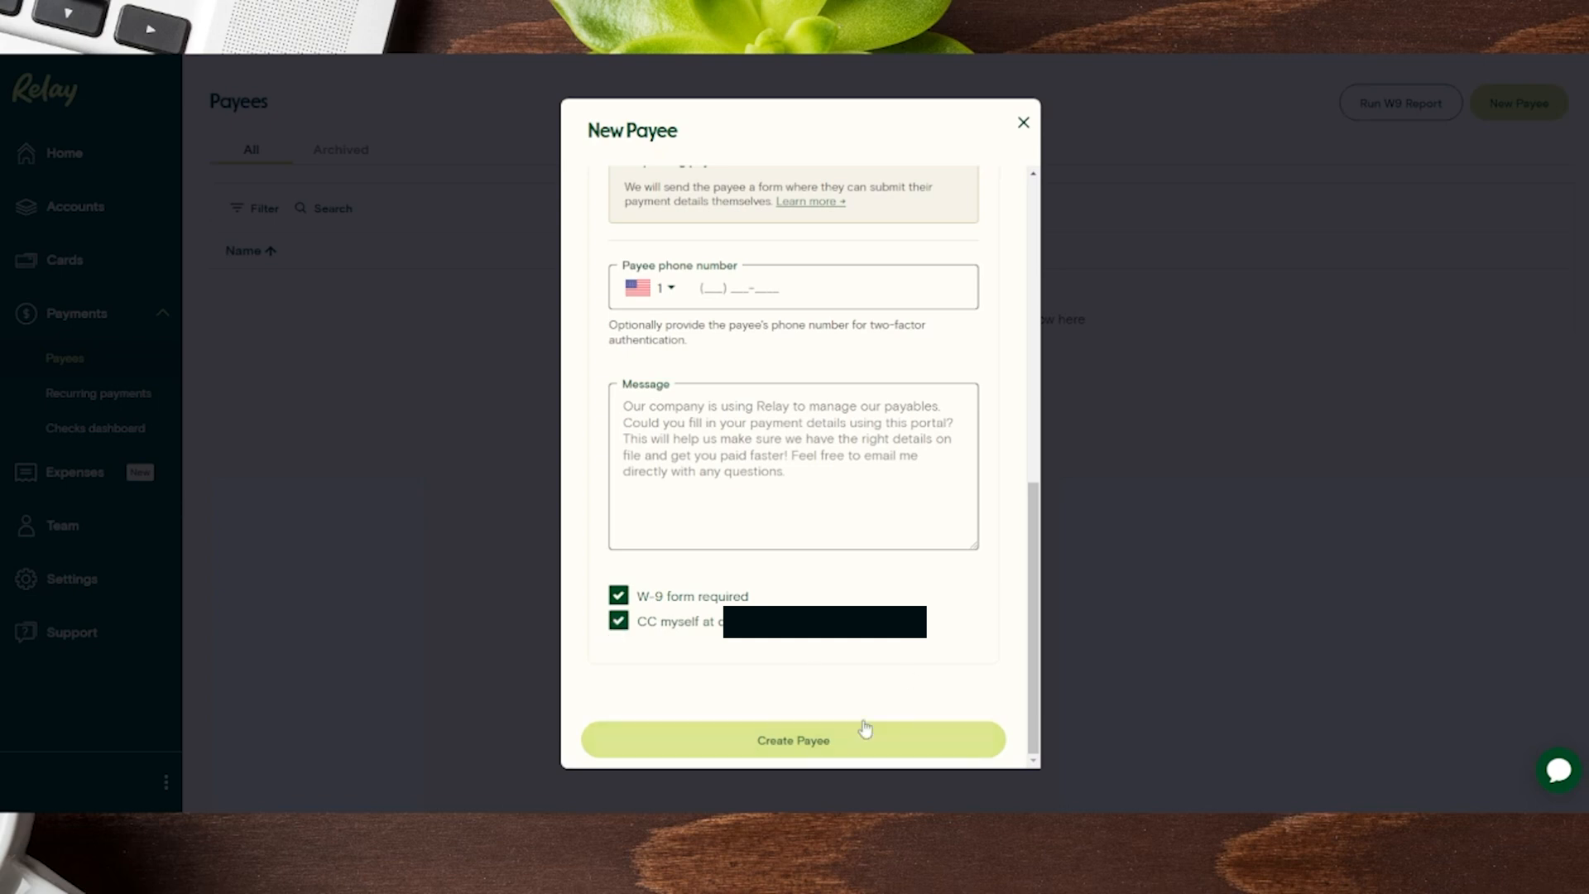
mouse_move(789, 756)
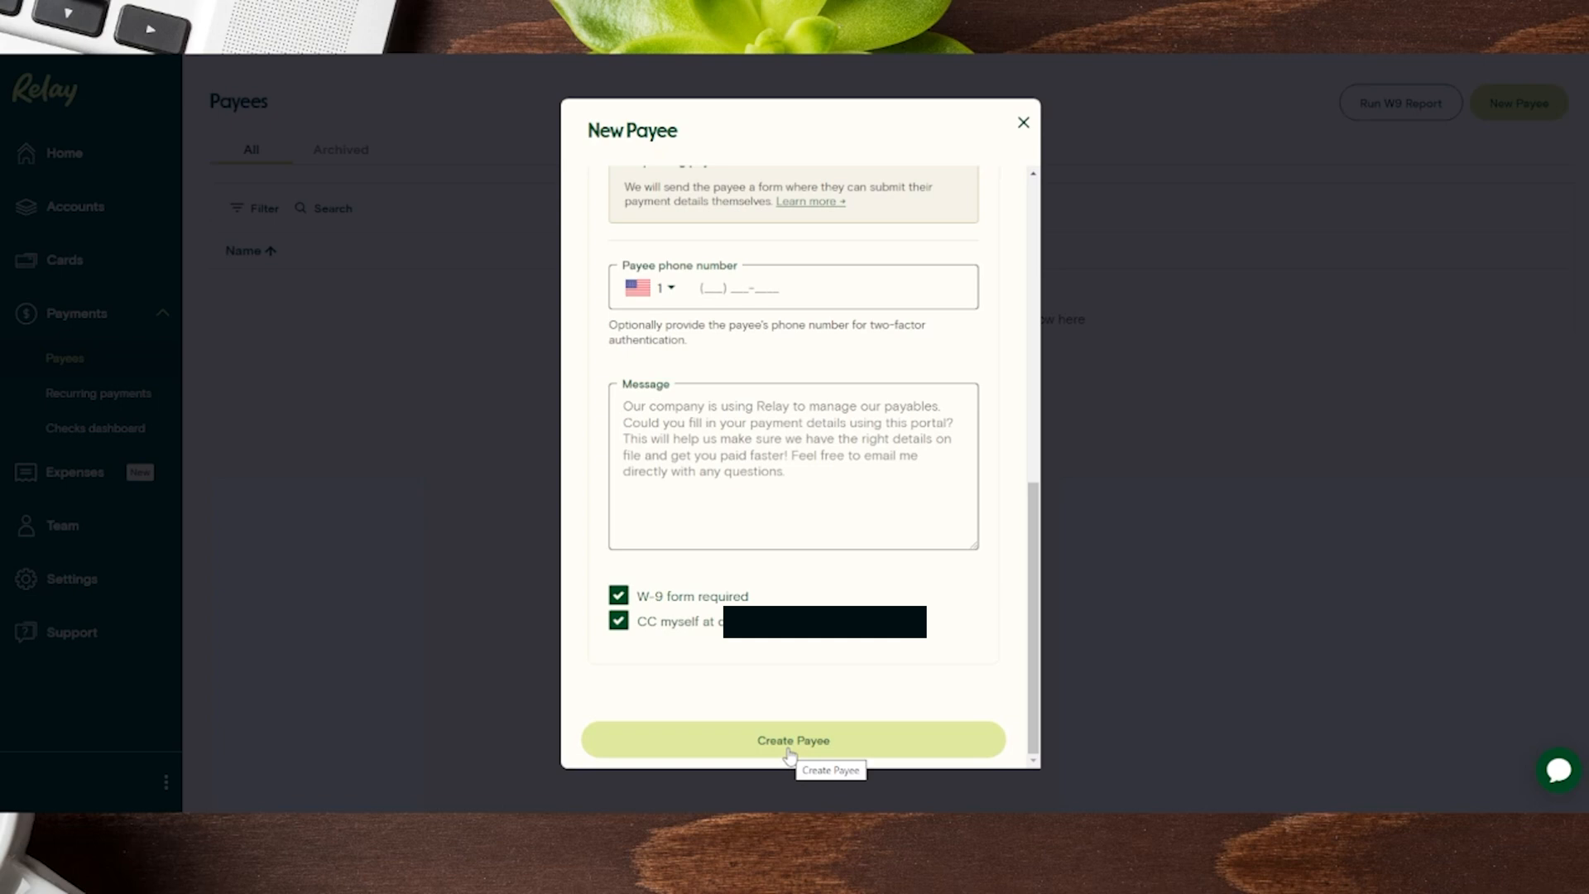